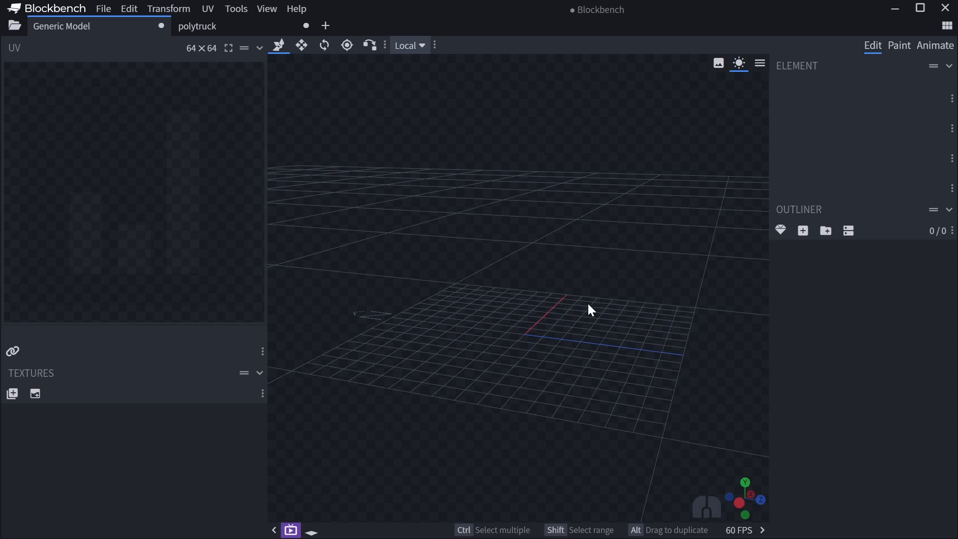
{"action": "mouse_move", "coordinate": [588, 328]}
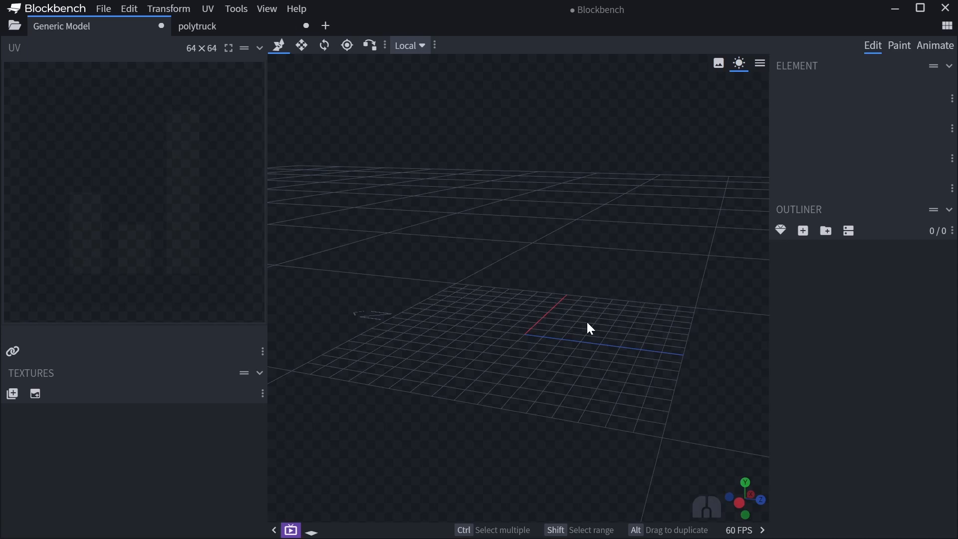
Add a sphere mesh with diameter 16 and 12 sides to the empty model
{"action": "left_click_drag", "start_coordinate": [590, 328], "coordinate": [611, 344]}
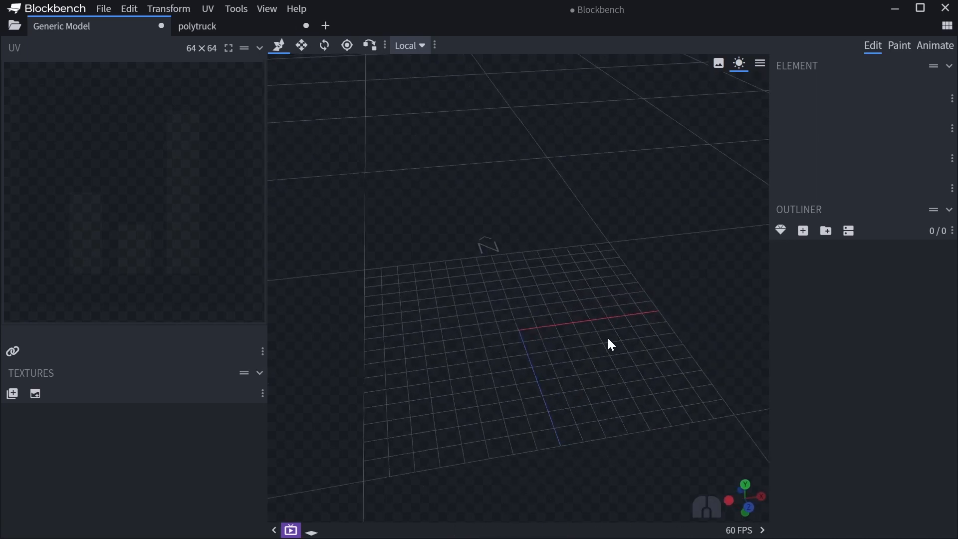
{"action": "mouse_move", "coordinate": [530, 333]}
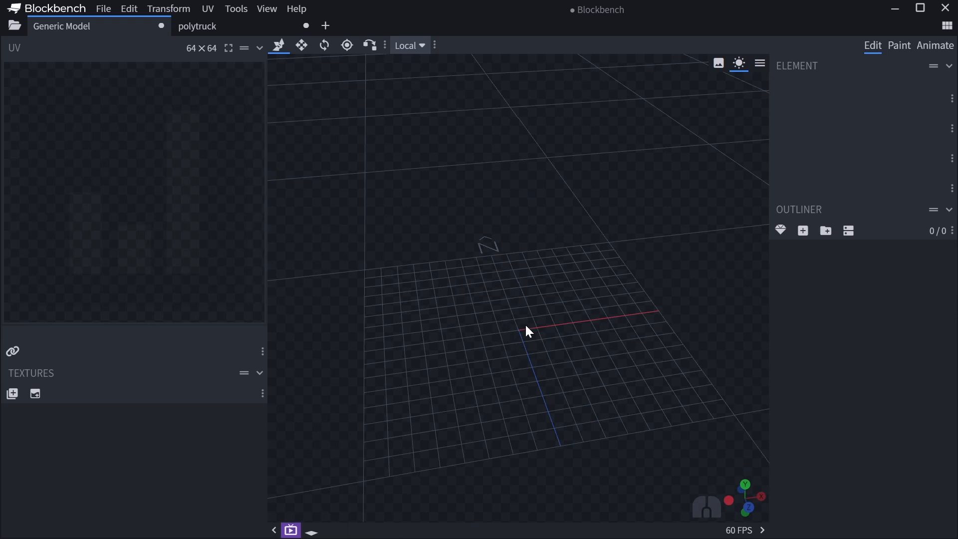
{"action": "left_click_drag", "start_coordinate": [528, 330], "coordinate": [610, 329]}
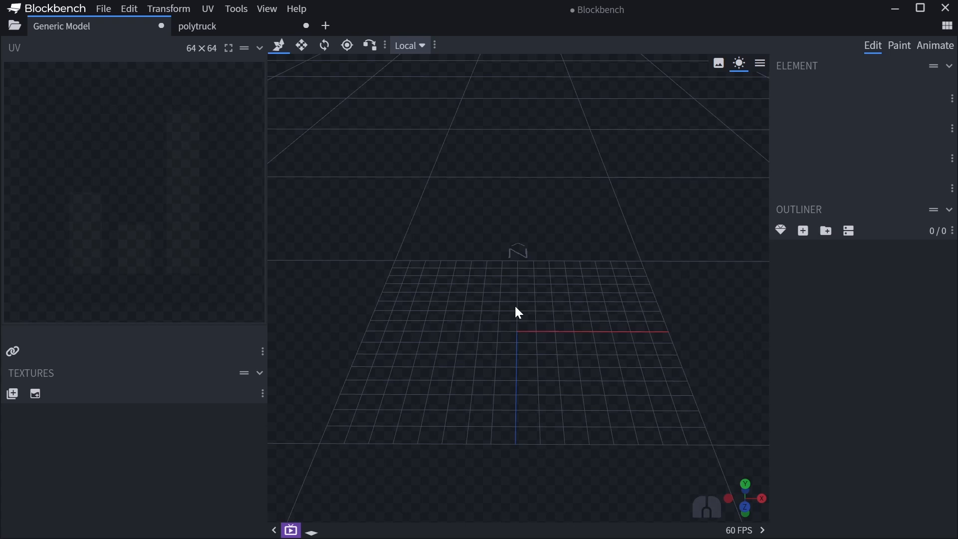
{"action": "mouse_move", "coordinate": [795, 283]}
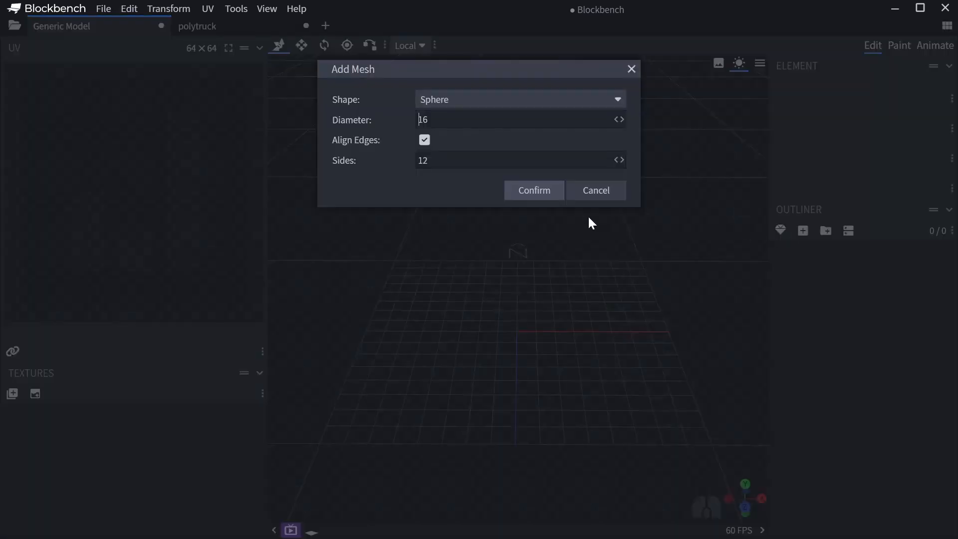
{"action": "mouse_move", "coordinate": [446, 110]}
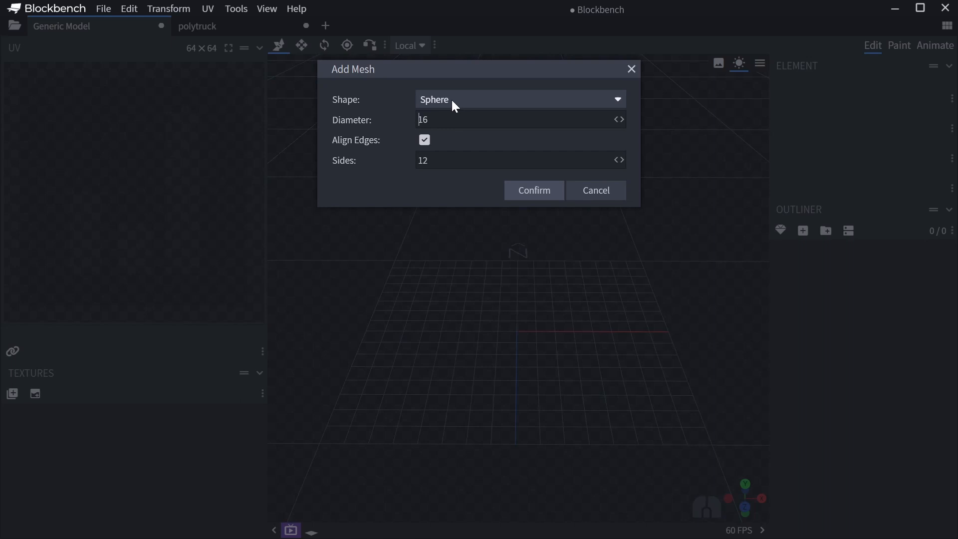
{"action": "left_click", "coordinate": [521, 99]}
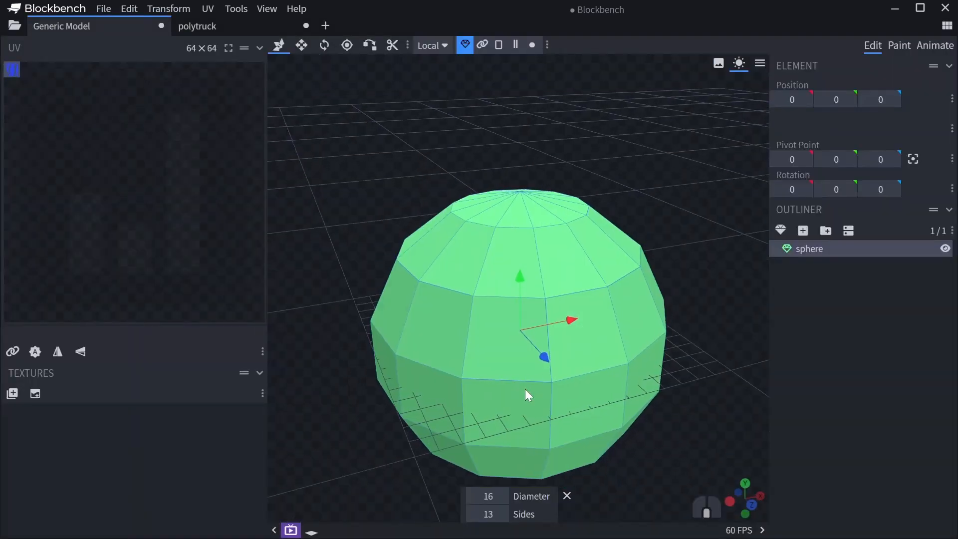
Generate a 64×64 texture template for the sphere and view it from the front
{"action": "left_click", "coordinate": [12, 392]}
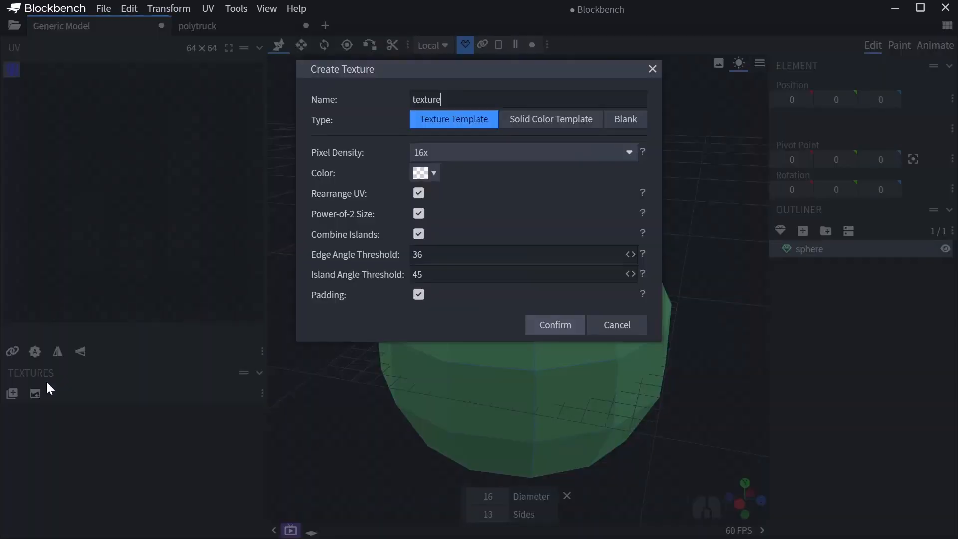
{"action": "left_click", "coordinate": [555, 325]}
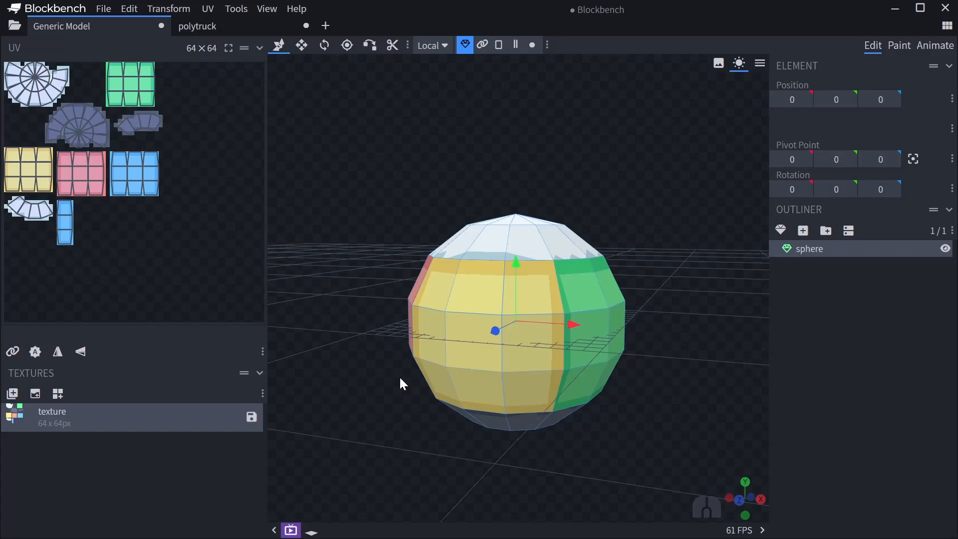
{"action": "mouse_move", "coordinate": [460, 378]}
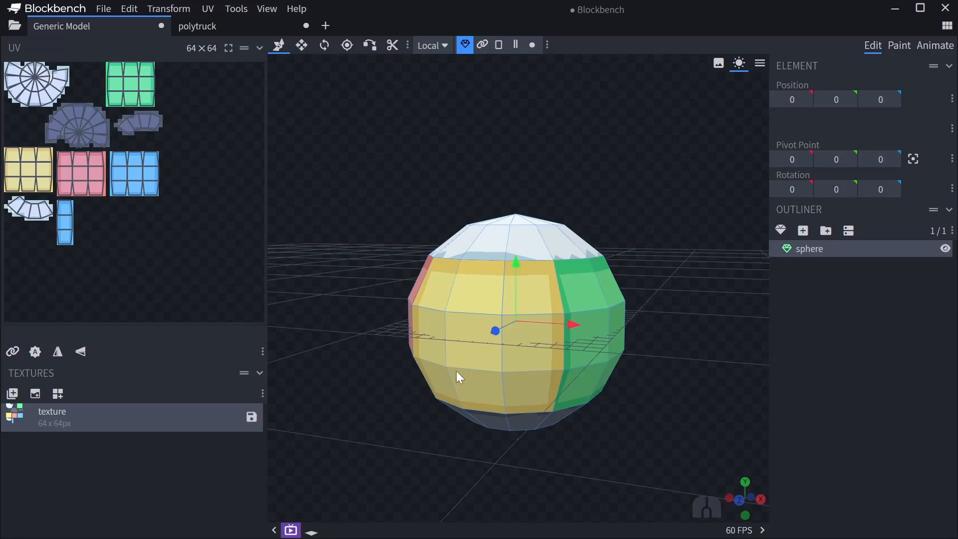
{"action": "left_click_drag", "start_coordinate": [458, 377], "coordinate": [404, 403]}
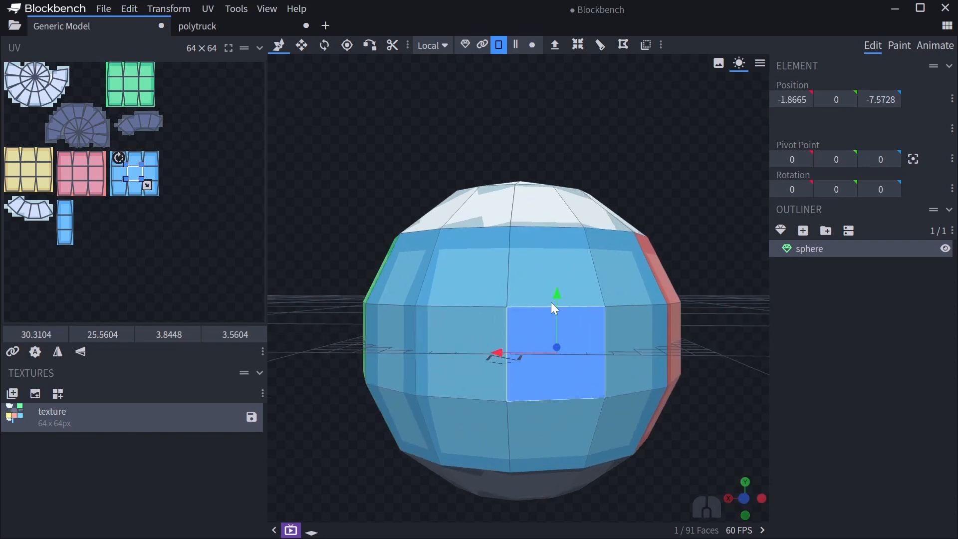
{"action": "mouse_move", "coordinate": [621, 369]}
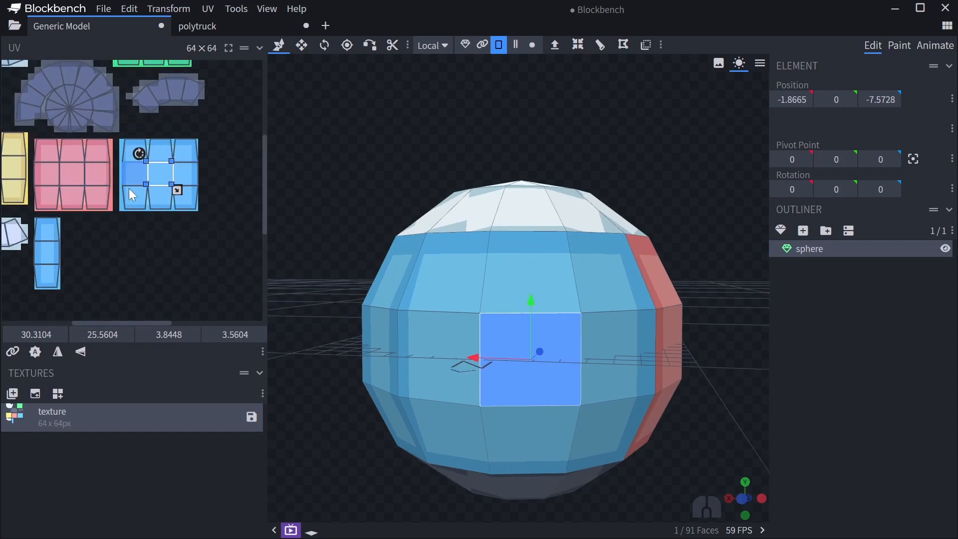
On the polytruck tab, generate a 128×128 texture template and paint a blue streak across the body
{"action": "left_click", "coordinate": [204, 26]}
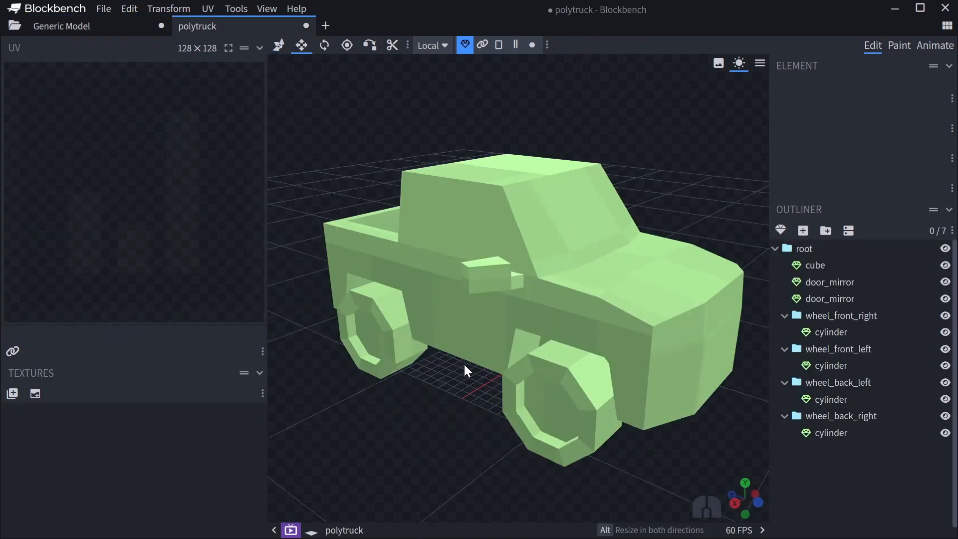
{"action": "left_click_drag", "start_coordinate": [465, 367], "coordinate": [605, 383]}
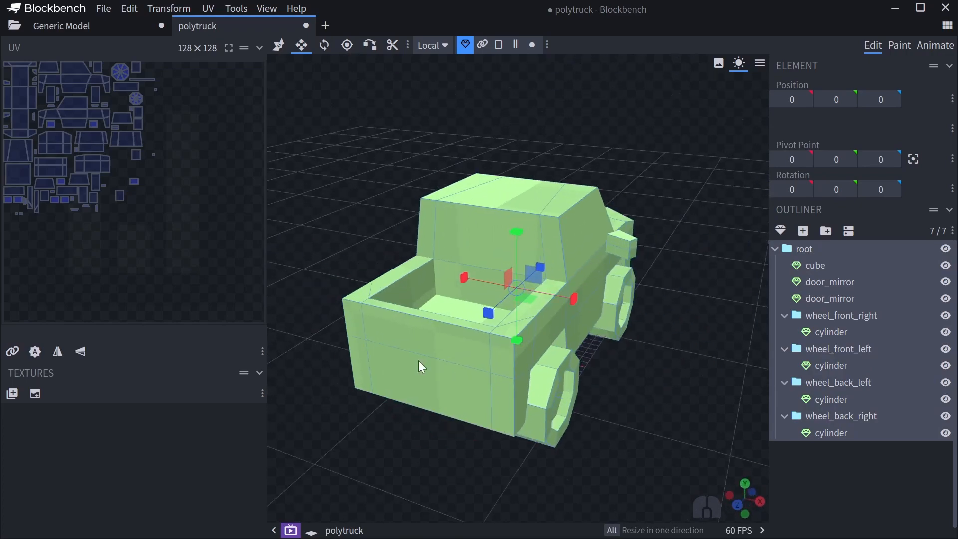
{"action": "left_click", "coordinate": [12, 393]}
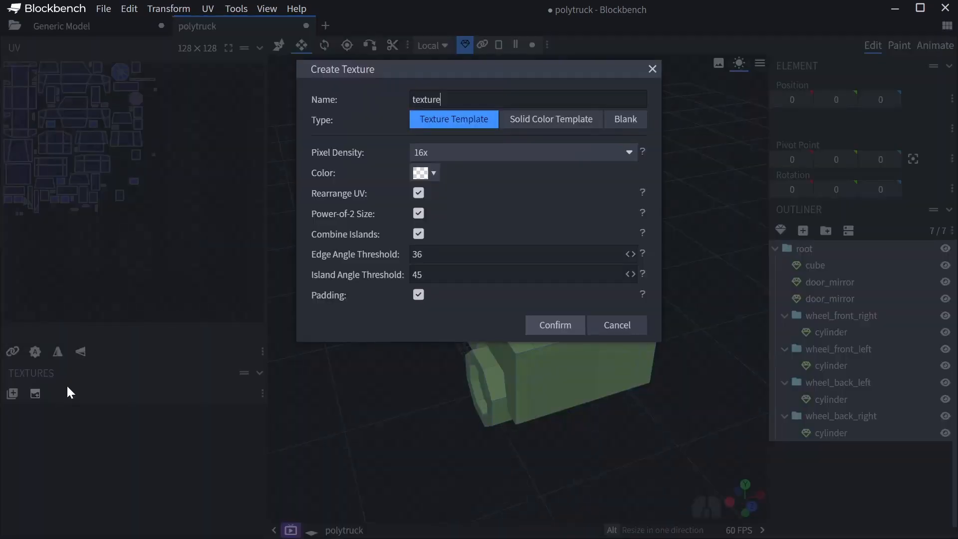
{"action": "left_click", "coordinate": [555, 324]}
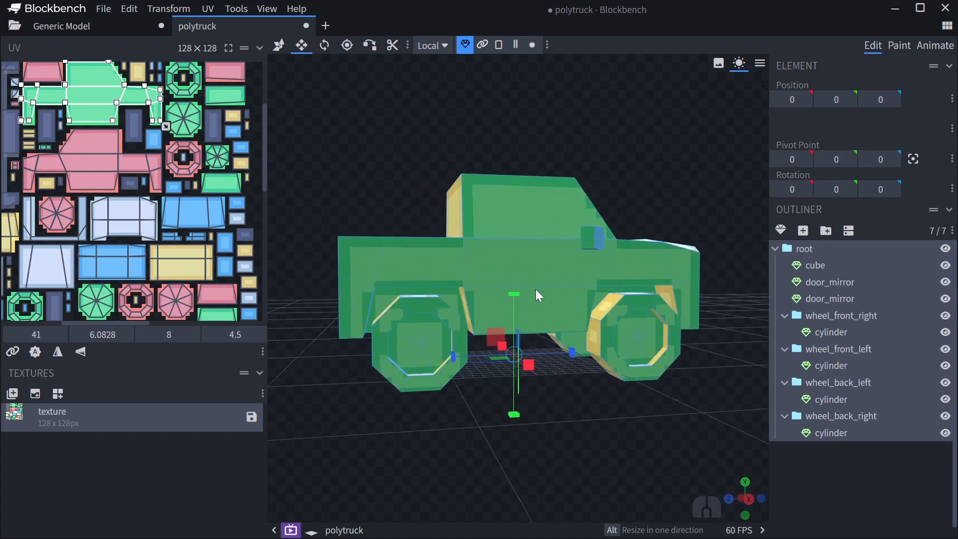
{"action": "left_click", "coordinate": [899, 45]}
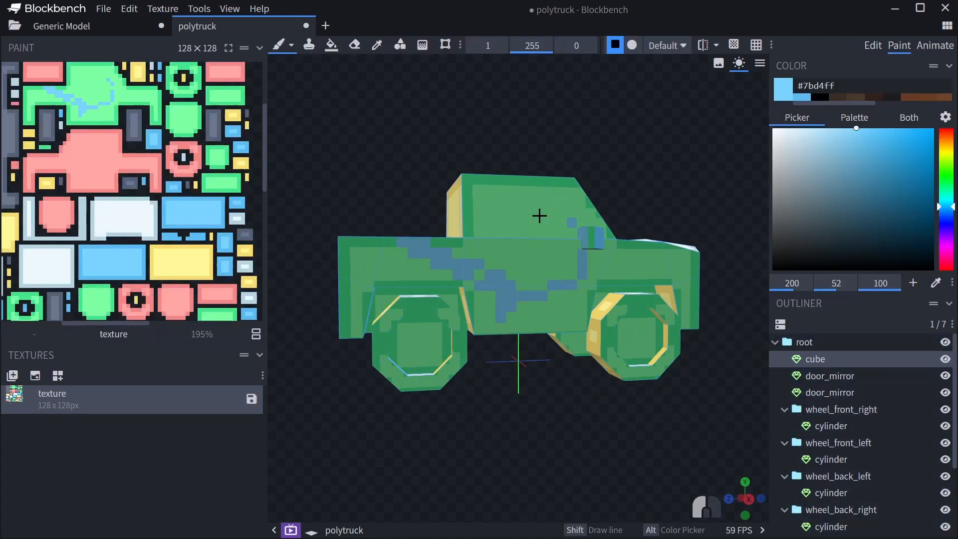
{"action": "left_click_drag", "start_coordinate": [519, 245], "coordinate": [550, 317]}
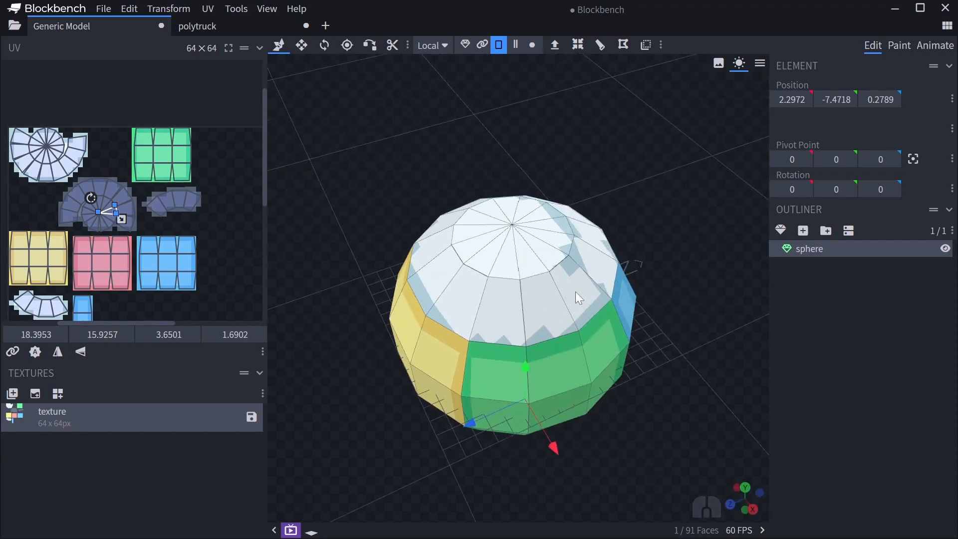
Orbit to the sphere's top and paint a blue patch there in Paint mode
{"action": "left_click_drag", "start_coordinate": [577, 297], "coordinate": [544, 307]}
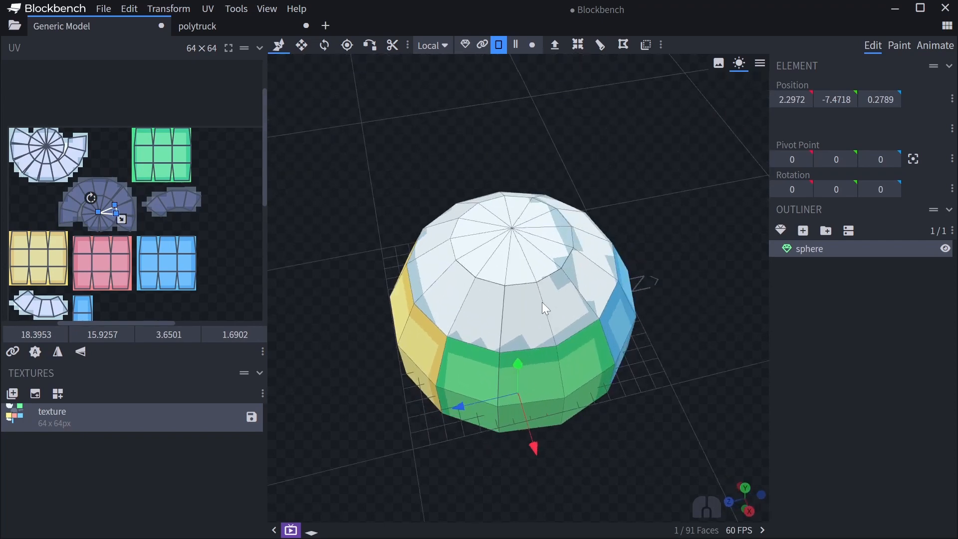
{"action": "left_click", "coordinate": [898, 46]}
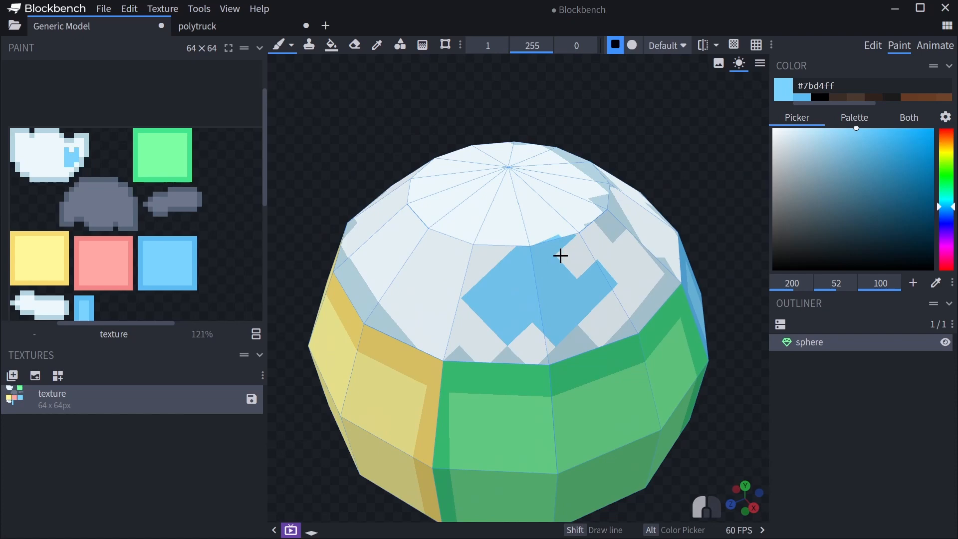
Remove the sphere's texture and dismiss the Create Texture settings without creating one
{"action": "left_click", "coordinate": [872, 45]}
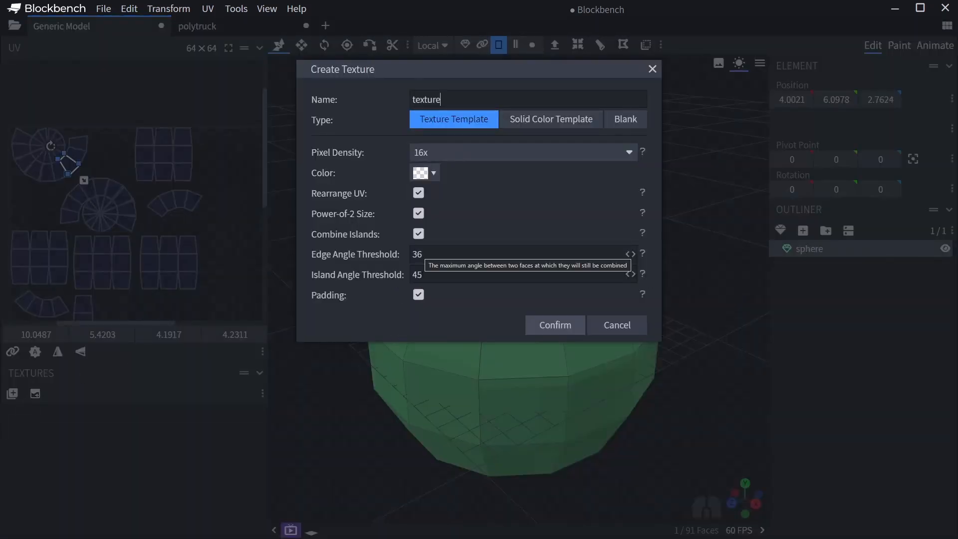
{"action": "mouse_move", "coordinate": [335, 266]}
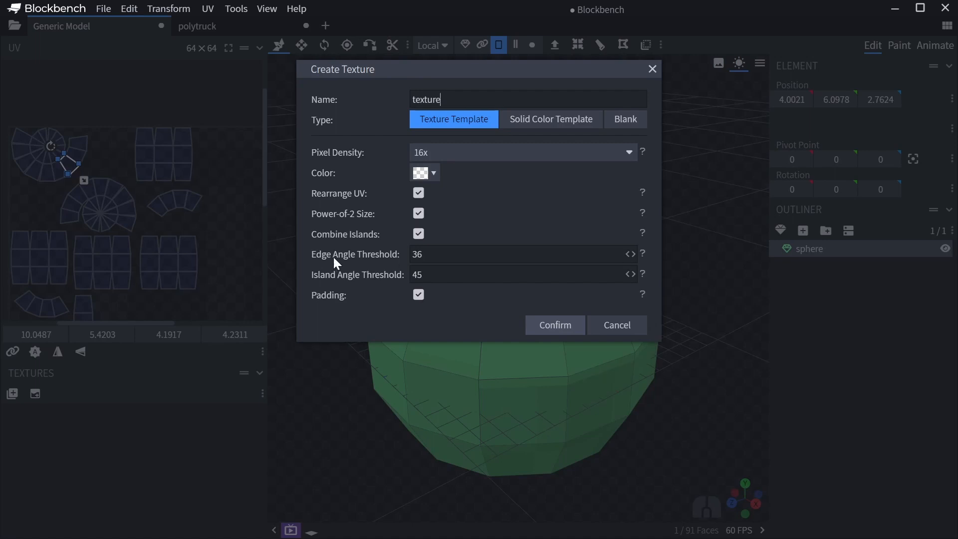
{"action": "mouse_move", "coordinate": [400, 261]}
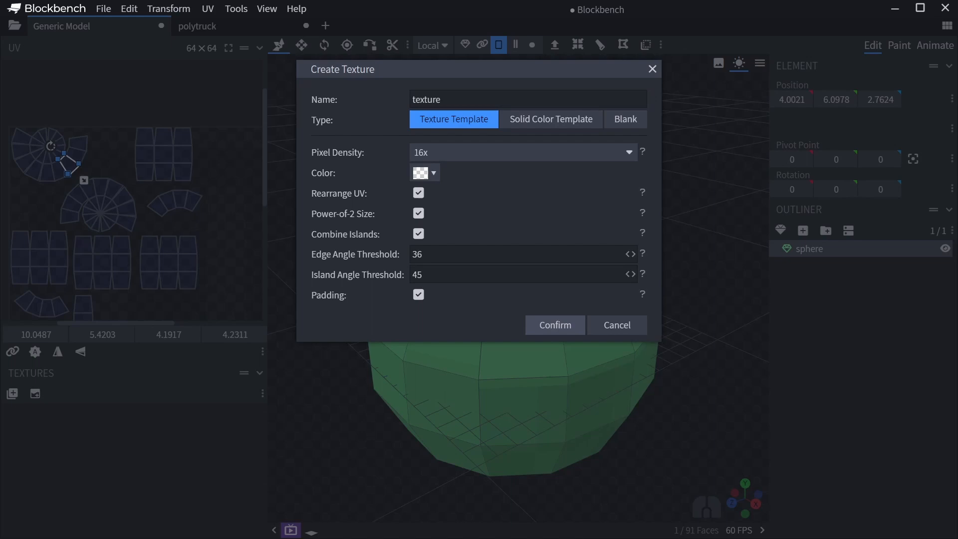
{"action": "left_click", "coordinate": [555, 324]}
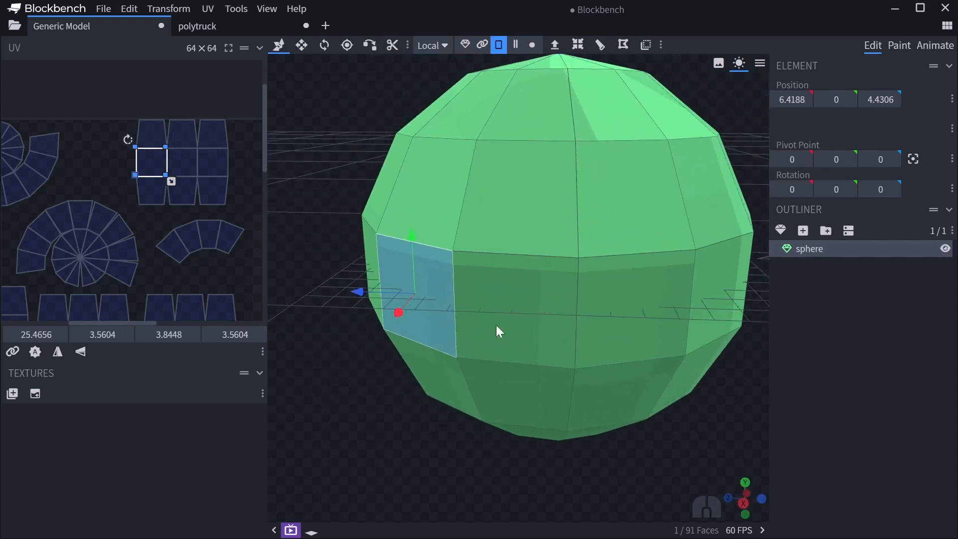
Inspect the Create Texture settings without creating, orbiting around the sphere
{"action": "left_click_drag", "start_coordinate": [498, 331], "coordinate": [544, 299]}
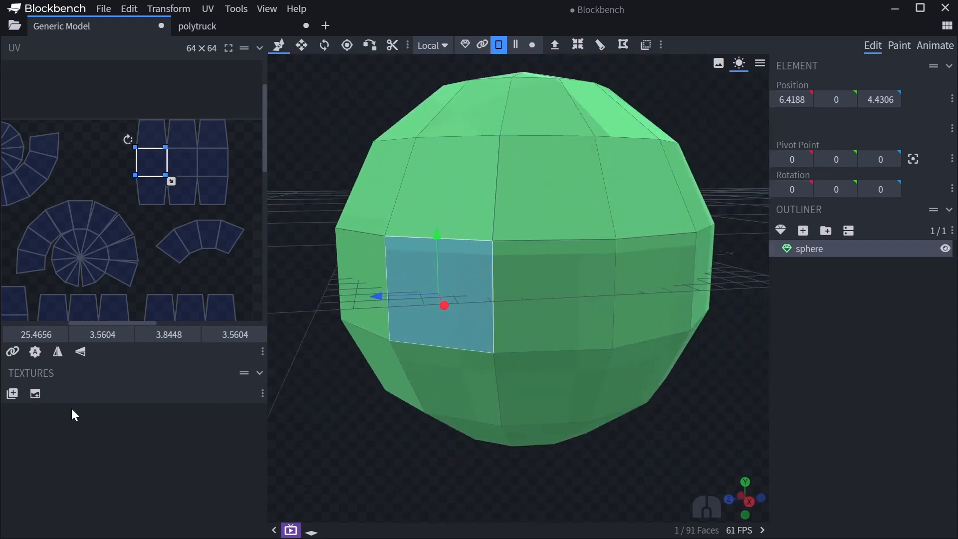
{"action": "left_click", "coordinate": [11, 392]}
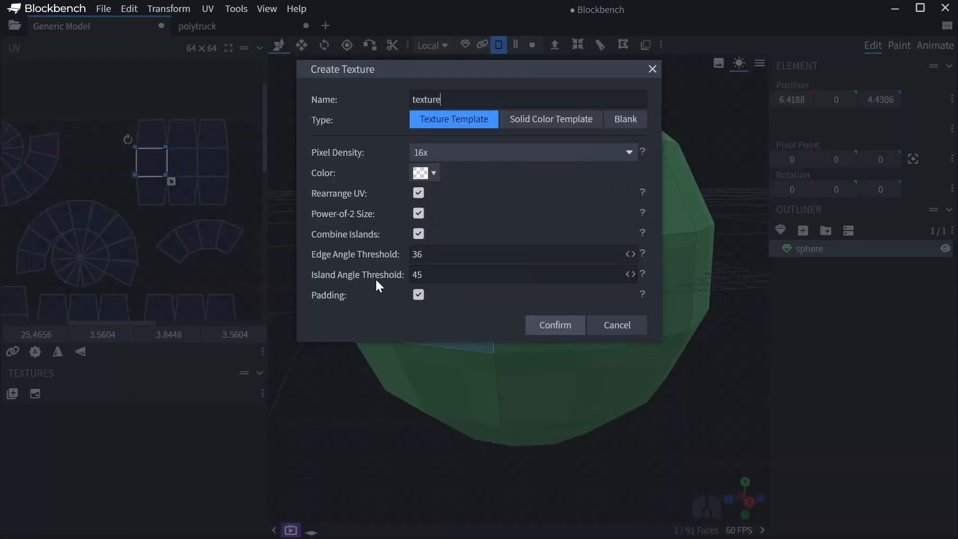
{"action": "mouse_move", "coordinate": [456, 404]}
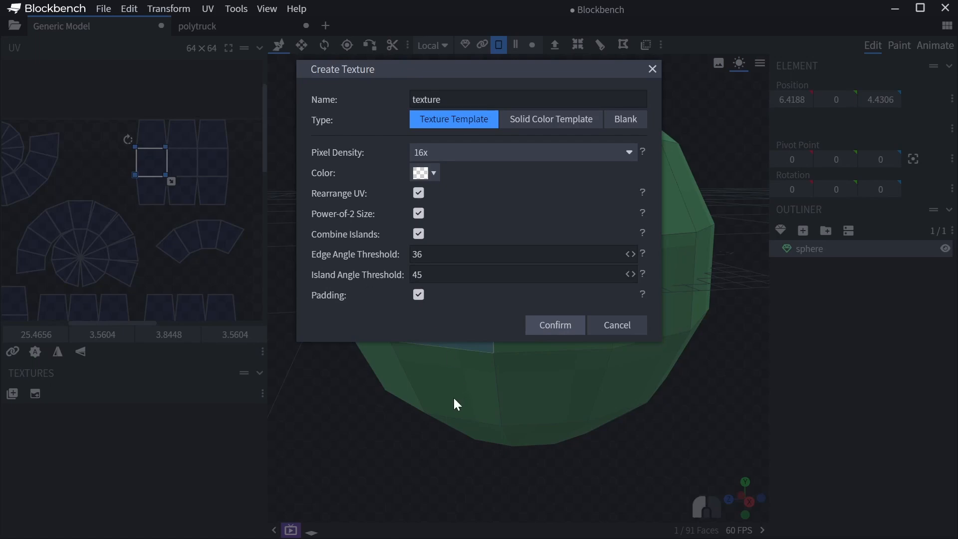
{"action": "left_click", "coordinate": [555, 325]}
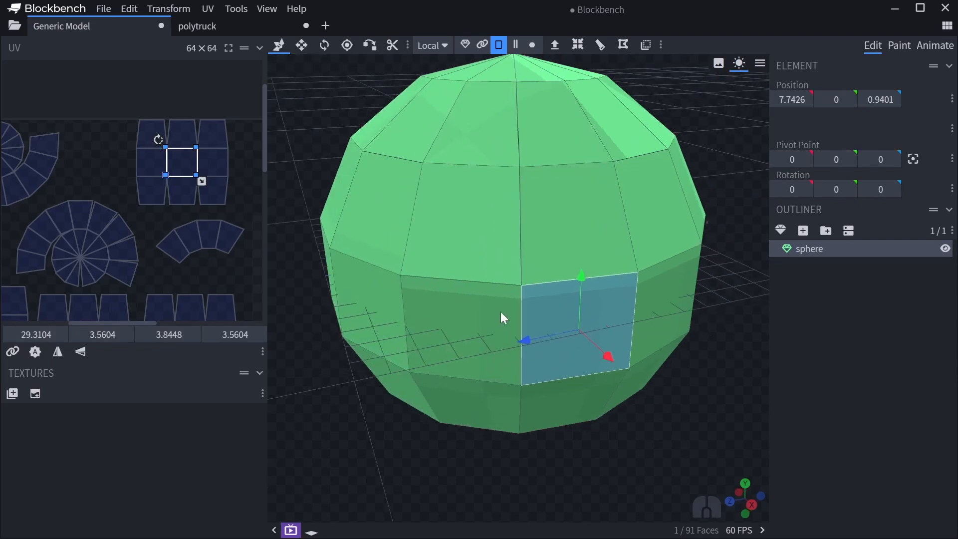
{"action": "left_click_drag", "start_coordinate": [501, 317], "coordinate": [561, 369]}
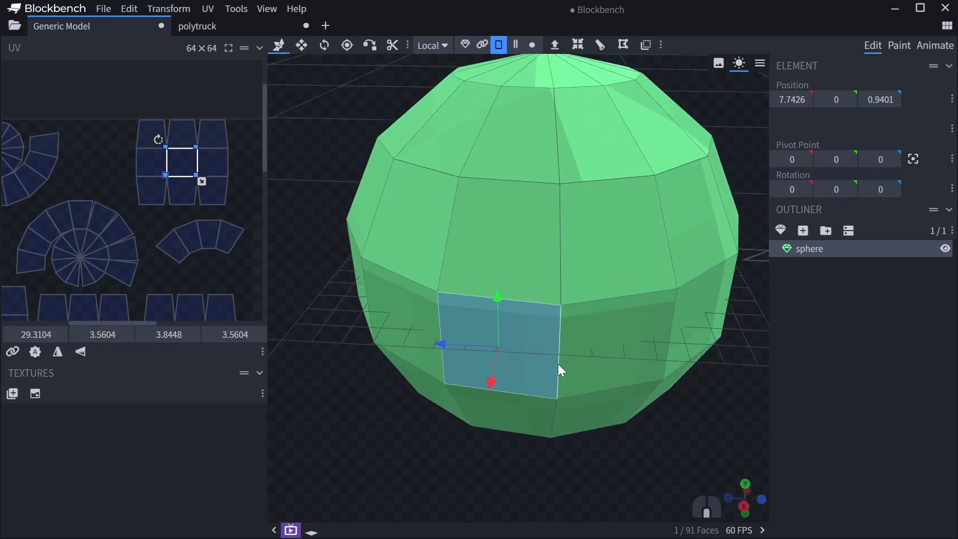
{"action": "left_click_drag", "start_coordinate": [560, 370], "coordinate": [605, 337]}
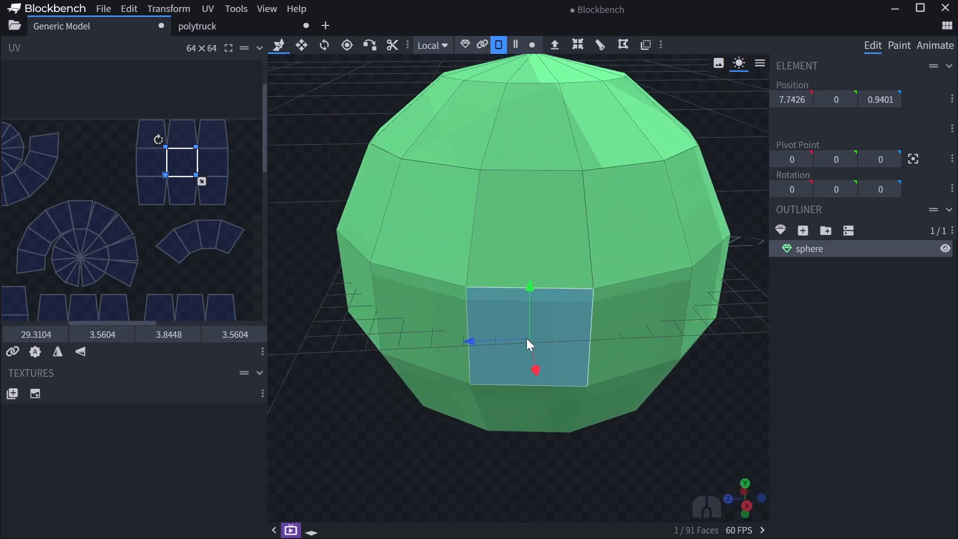
{"action": "left_click_drag", "start_coordinate": [529, 342], "coordinate": [495, 370]}
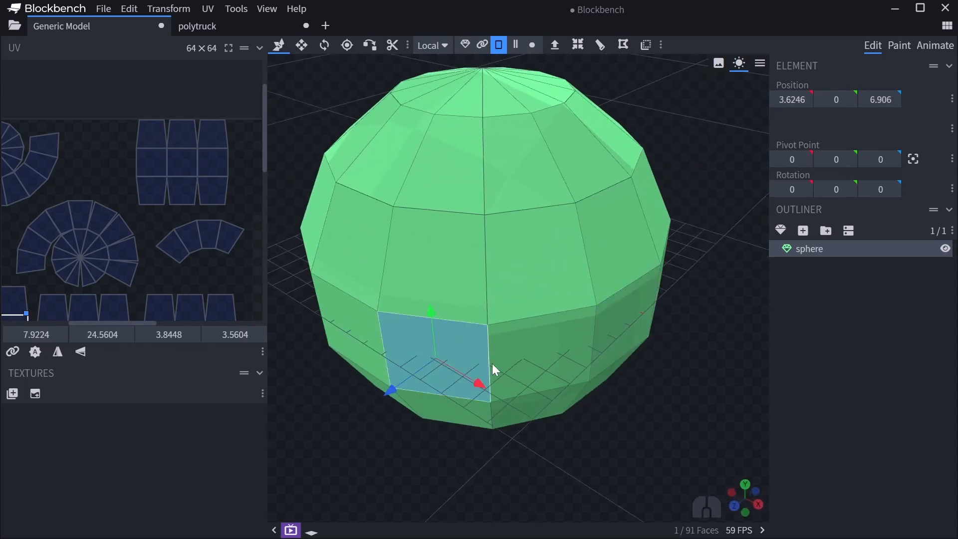
Generate a yellow 64×64 template as one combined island with Island Angle Threshold 360
{"action": "left_click", "coordinate": [12, 393]}
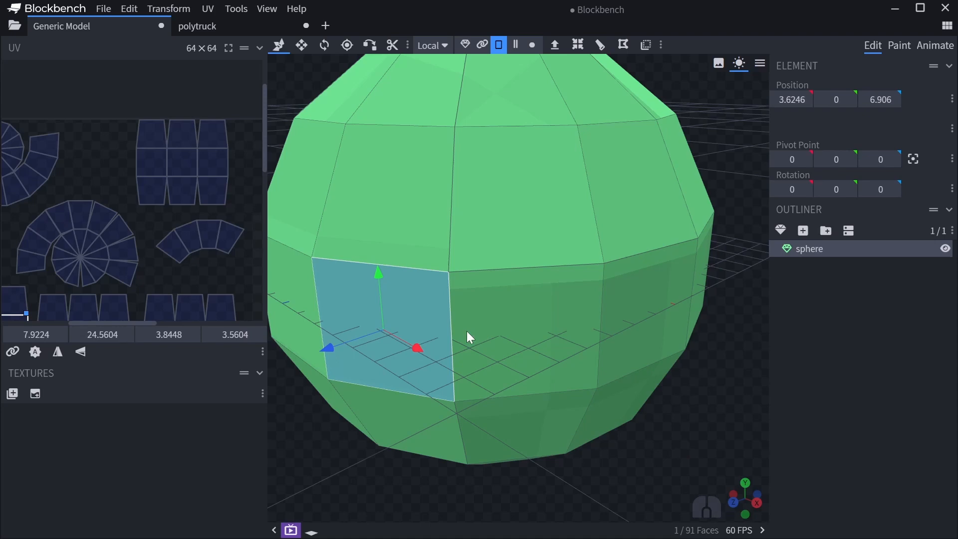
{"action": "left_click_drag", "start_coordinate": [467, 337], "coordinate": [538, 315]}
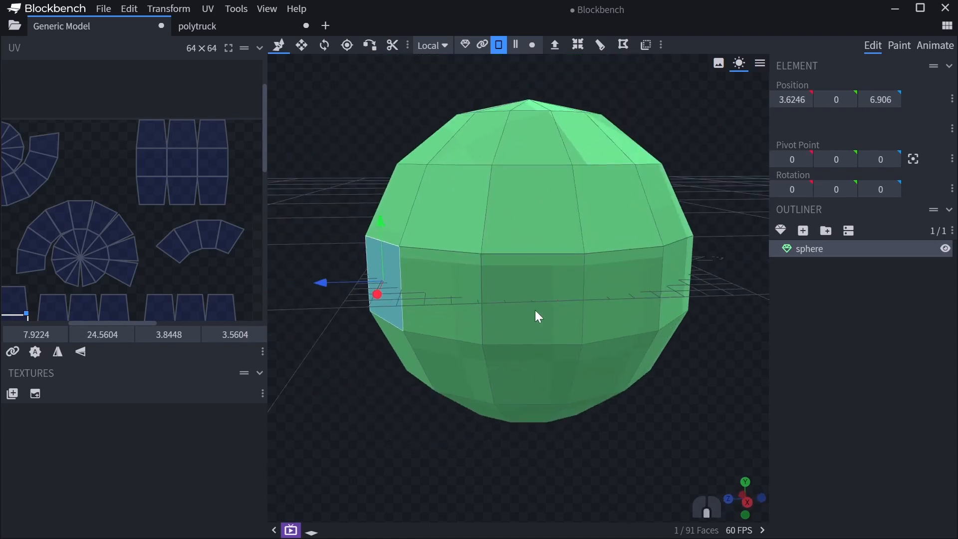
{"action": "left_click", "coordinate": [12, 393]}
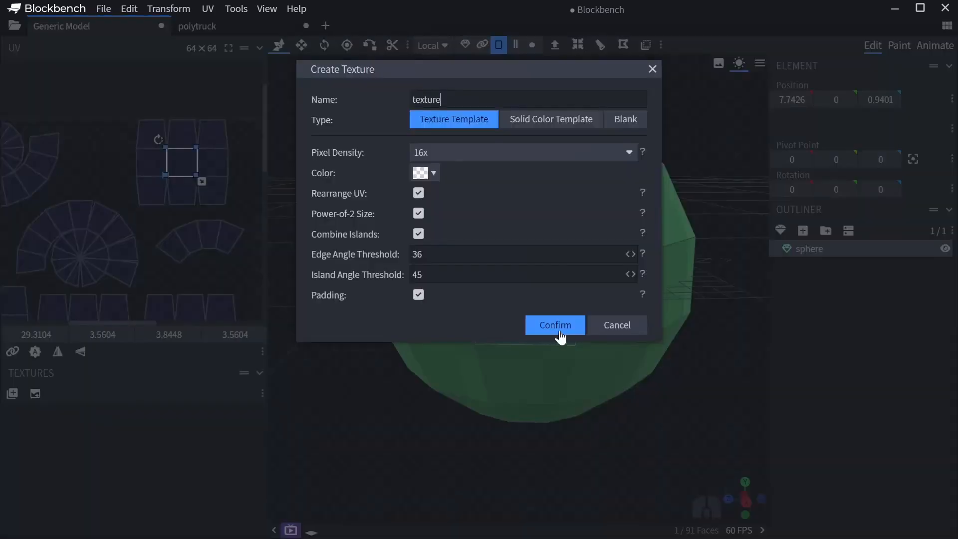
{"action": "left_click", "coordinate": [555, 325]}
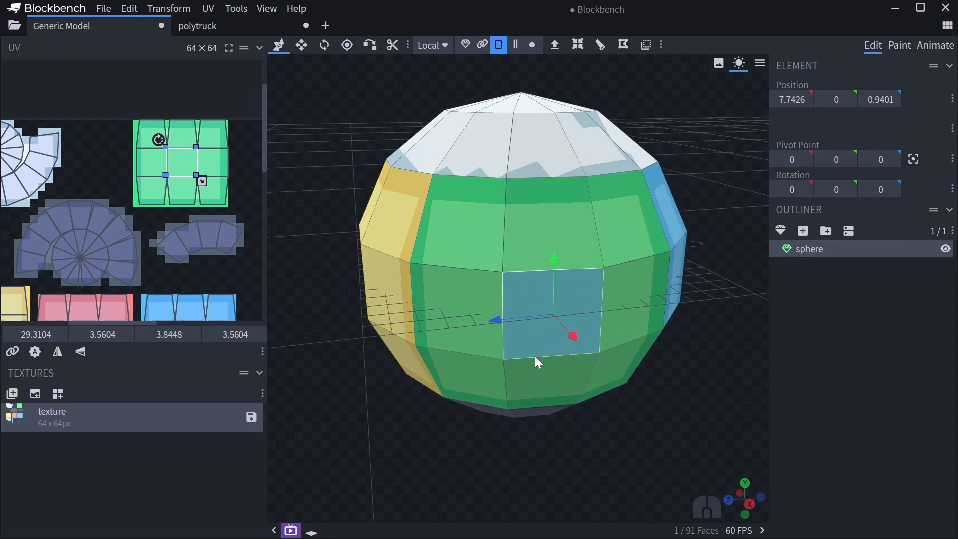
{"action": "left_click", "coordinate": [12, 394]}
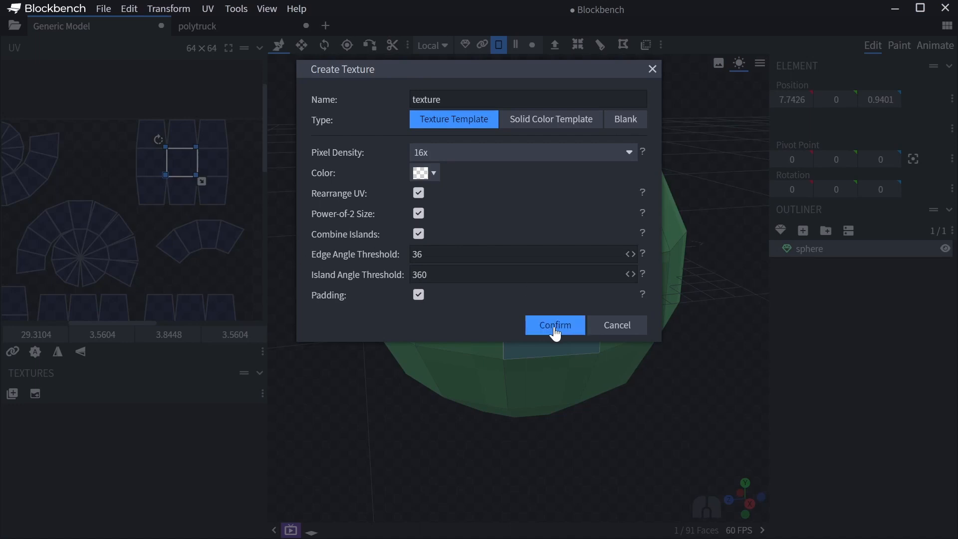
{"action": "left_click", "coordinate": [555, 324]}
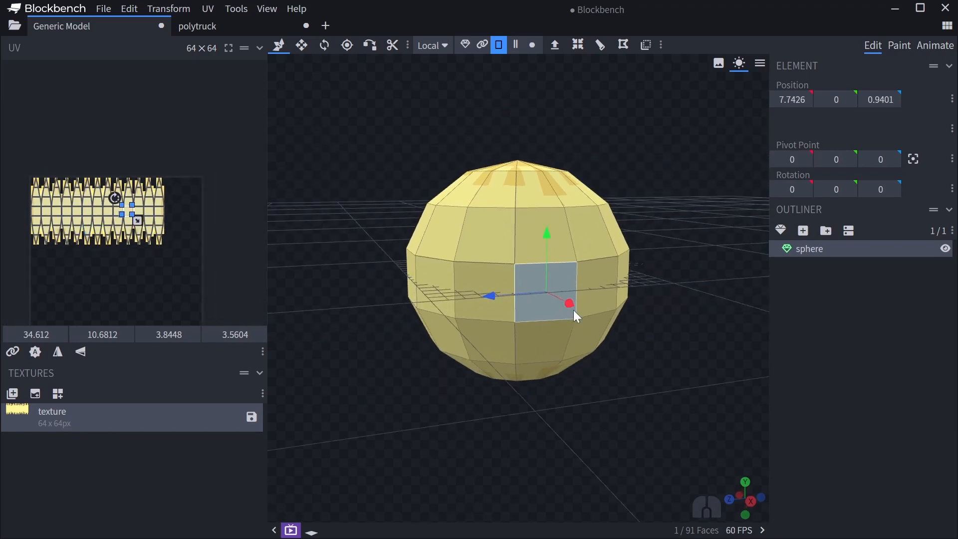
Paint blue stripes and a blue top cap onto the sphere, then return to Edit mode
{"action": "left_click", "coordinate": [899, 45]}
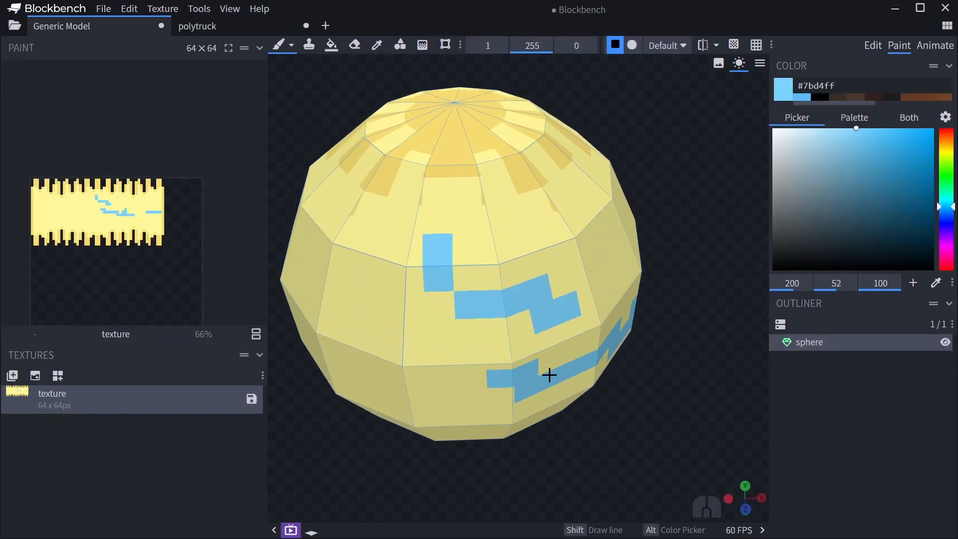
{"action": "left_click_drag", "start_coordinate": [548, 375], "coordinate": [419, 351]}
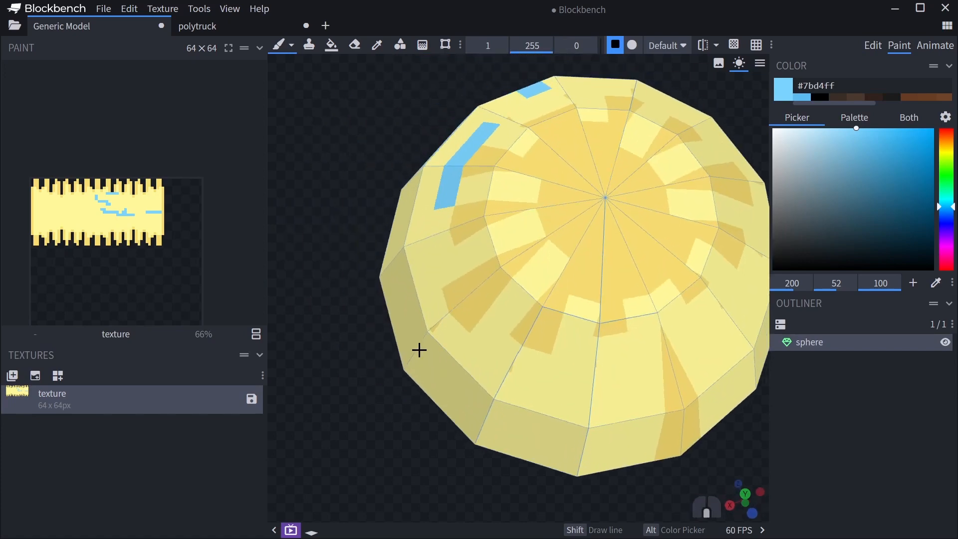
{"action": "left_click_drag", "start_coordinate": [420, 350], "coordinate": [569, 294]}
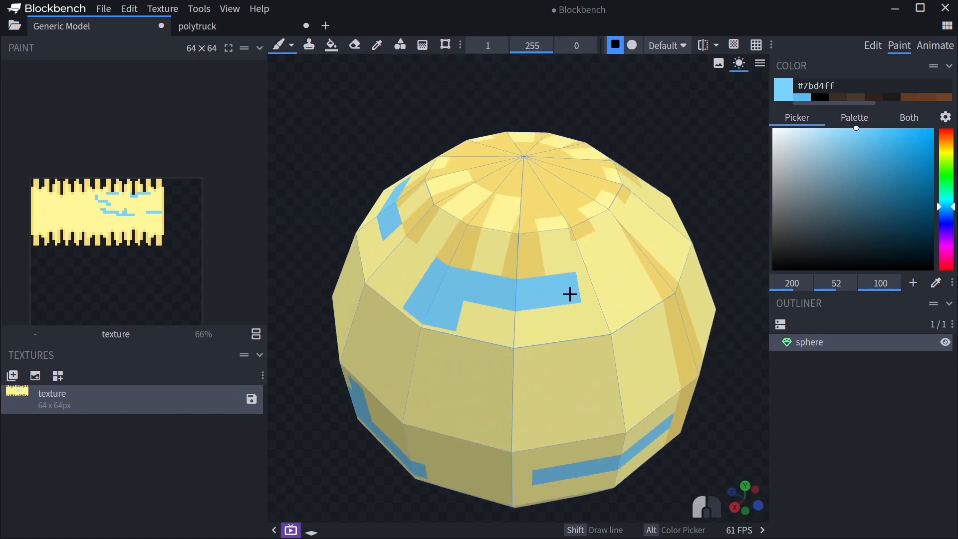
{"action": "left_click_drag", "start_coordinate": [568, 294], "coordinate": [538, 408]}
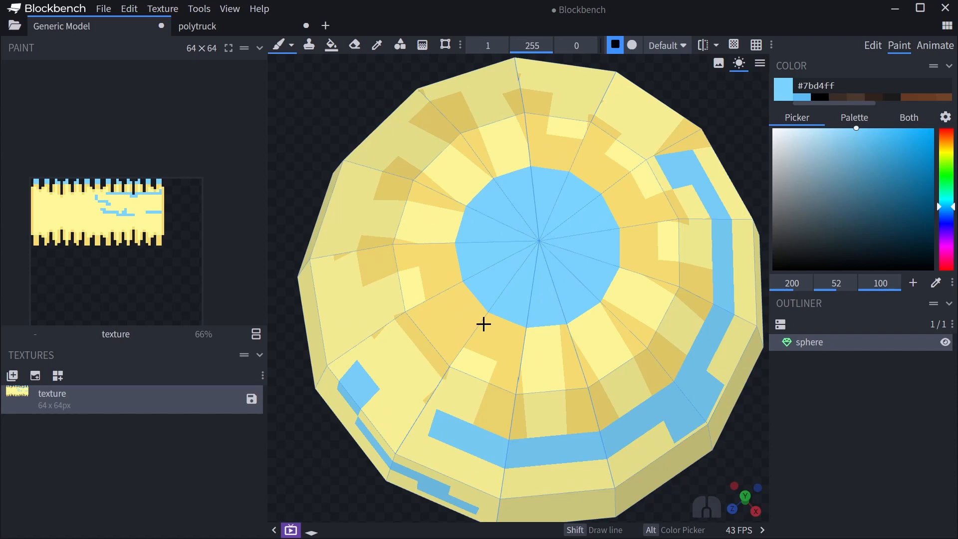
{"action": "left_click", "coordinate": [872, 45]}
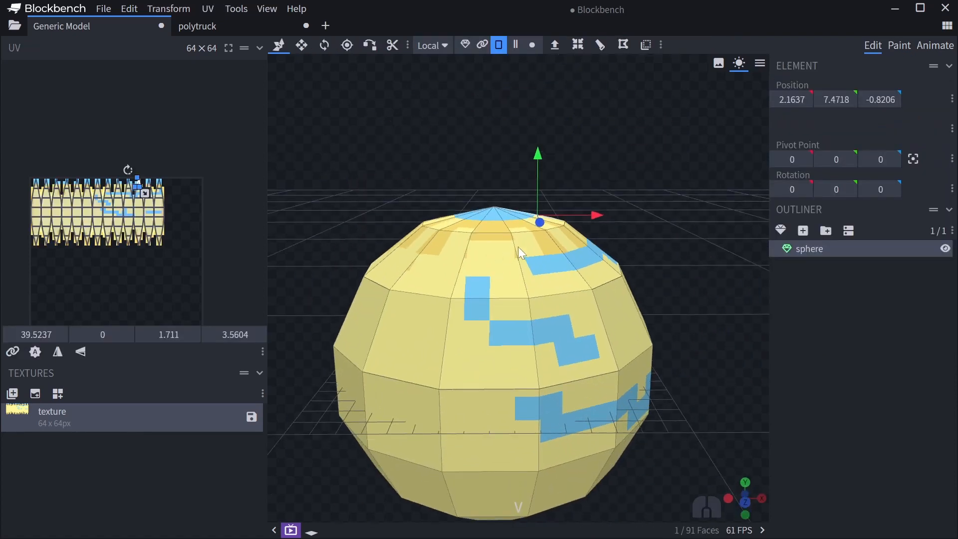
{"action": "mouse_move", "coordinate": [113, 400]}
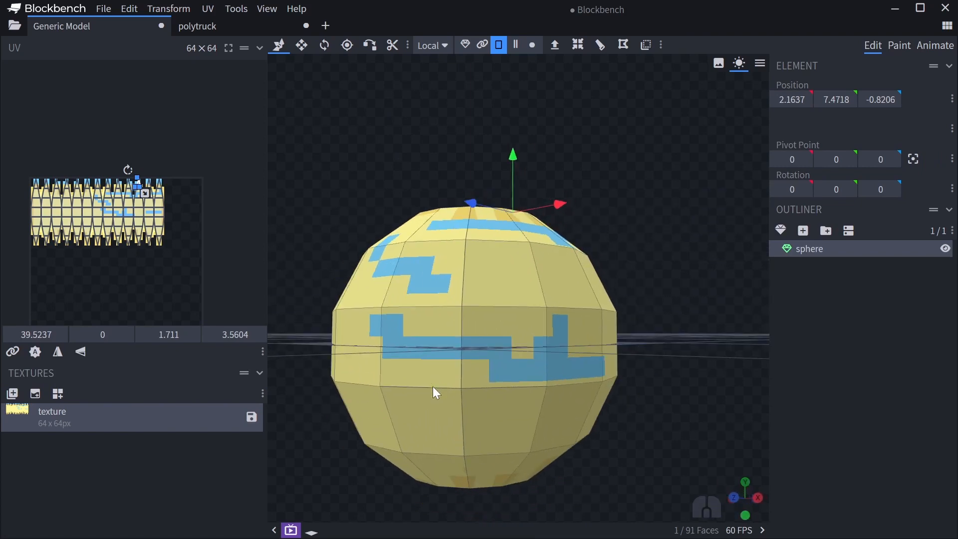
{"action": "mouse_move", "coordinate": [452, 417]}
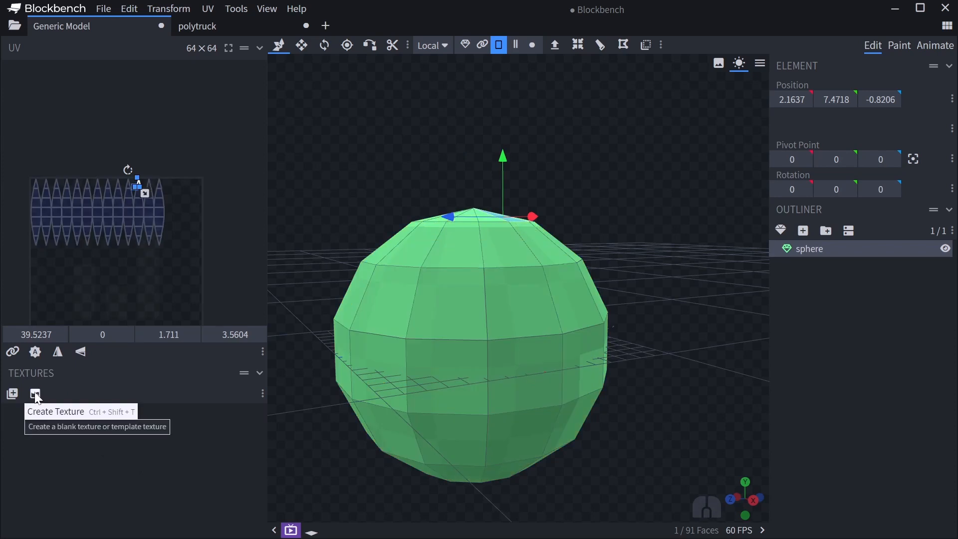
Generate a per-face texture template with Edge Angle Threshold 1, then return to Edit mode
{"action": "left_click", "coordinate": [35, 393]}
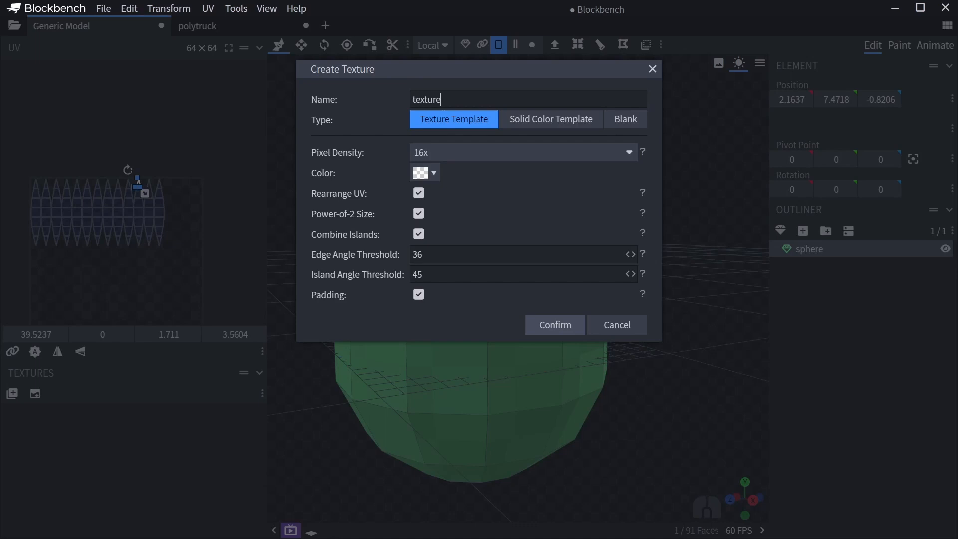
{"action": "type", "text": "1"}
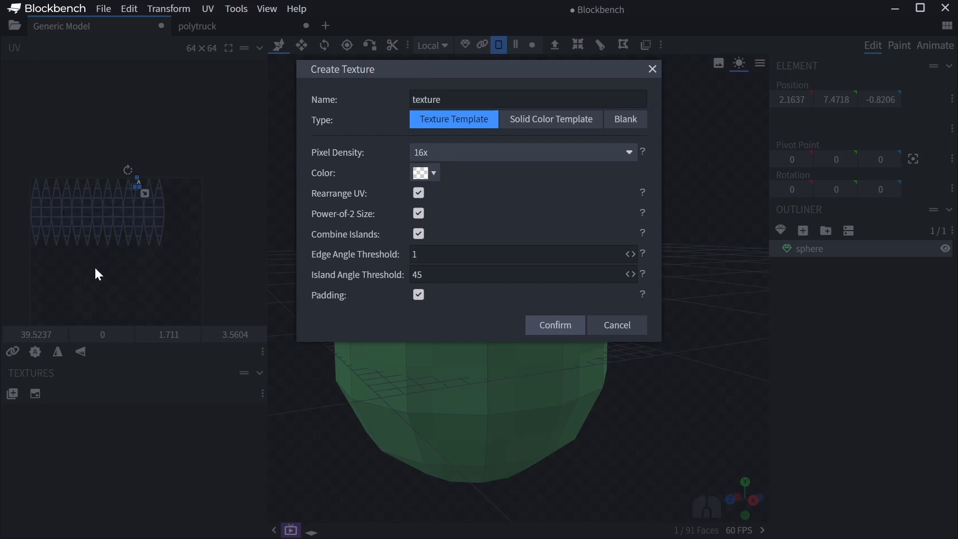
{"action": "mouse_move", "coordinate": [516, 409]}
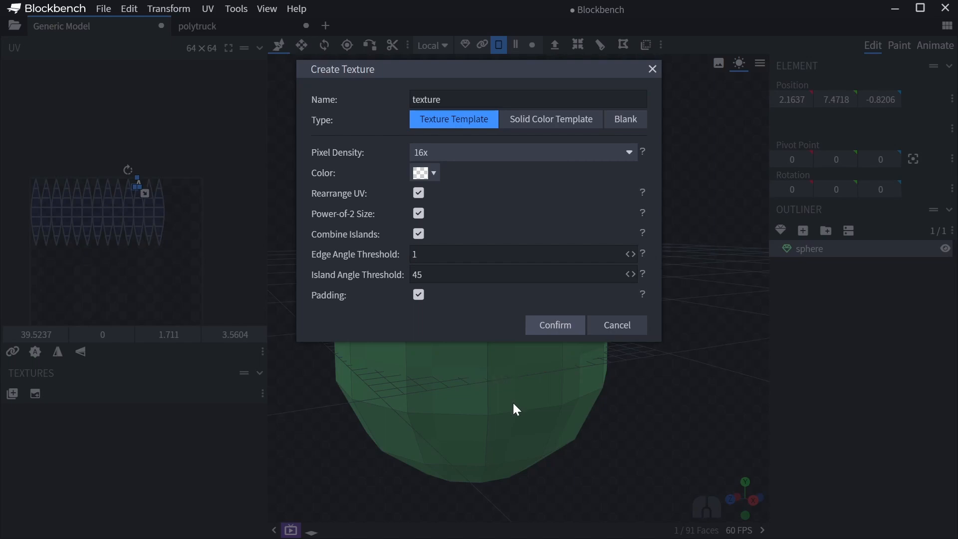
{"action": "left_click", "coordinate": [555, 325]}
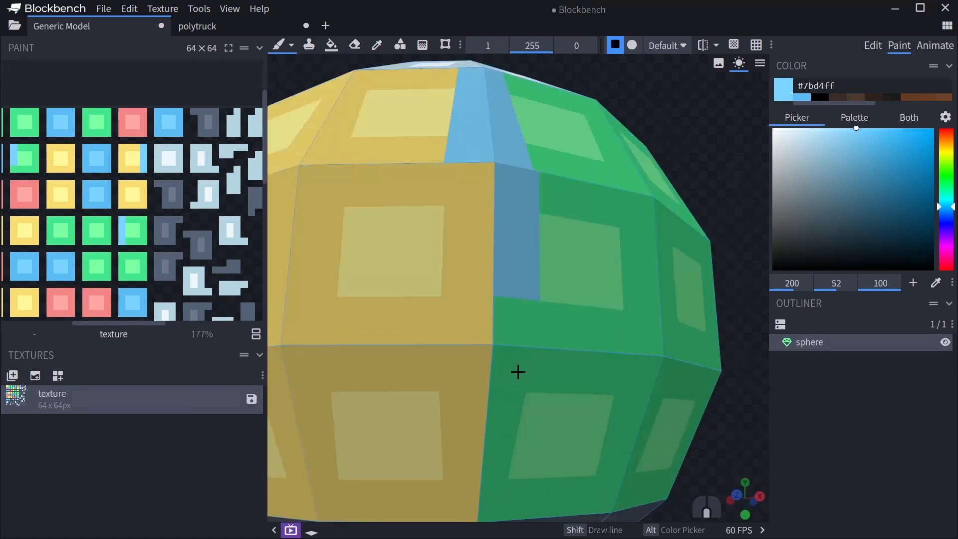
{"action": "left_click", "coordinate": [872, 45]}
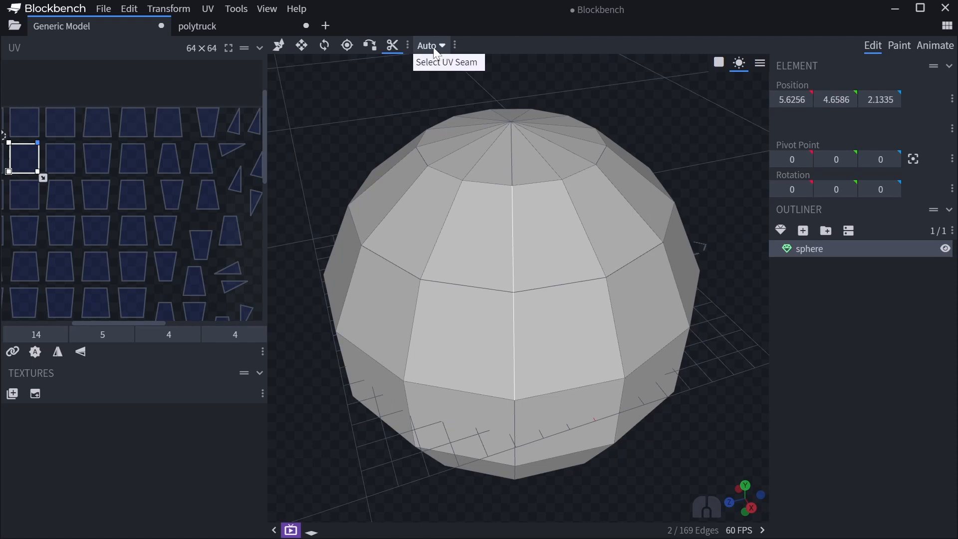
Set a vertical edge from the sphere's top to a Divide seam and select its edge line
{"action": "left_click", "coordinate": [429, 45]}
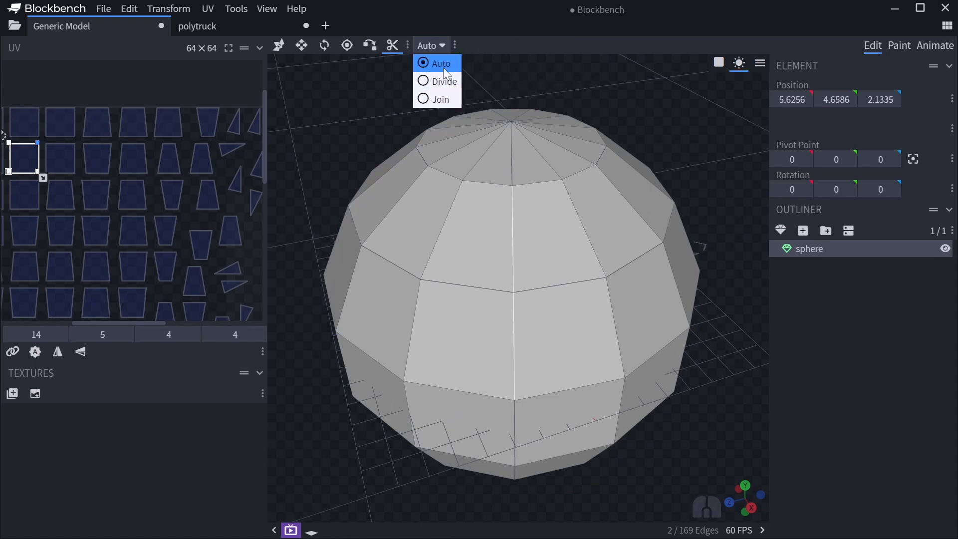
{"action": "mouse_move", "coordinate": [445, 82]}
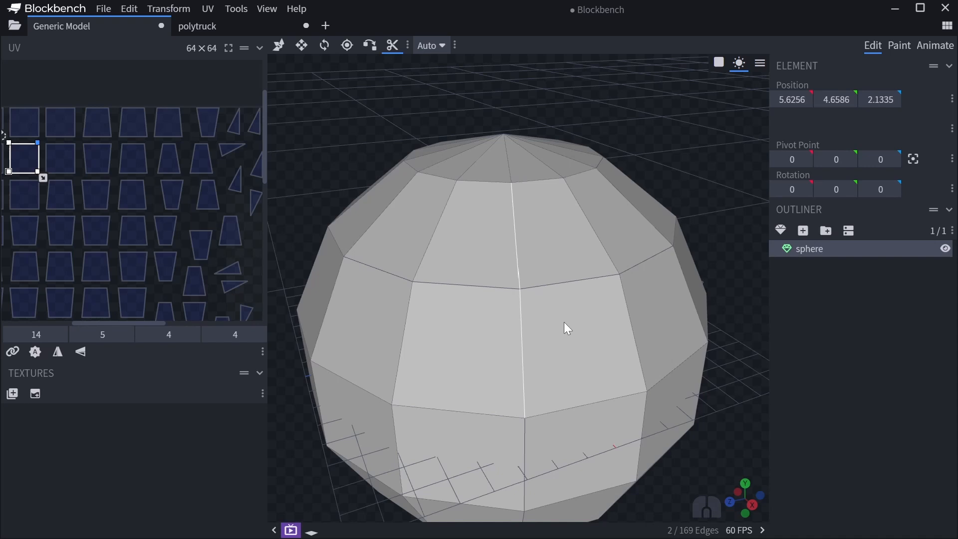
{"action": "mouse_move", "coordinate": [445, 349]}
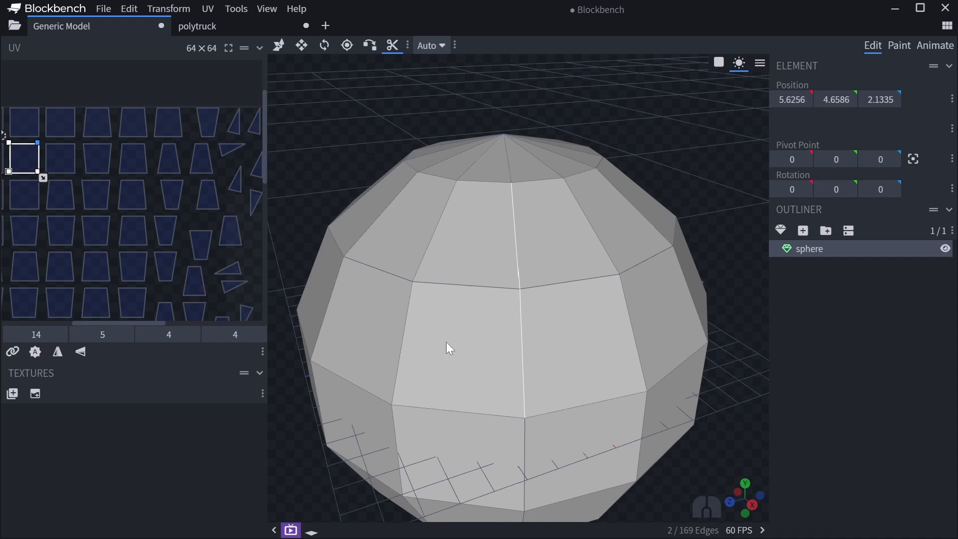
{"action": "mouse_move", "coordinate": [460, 267]}
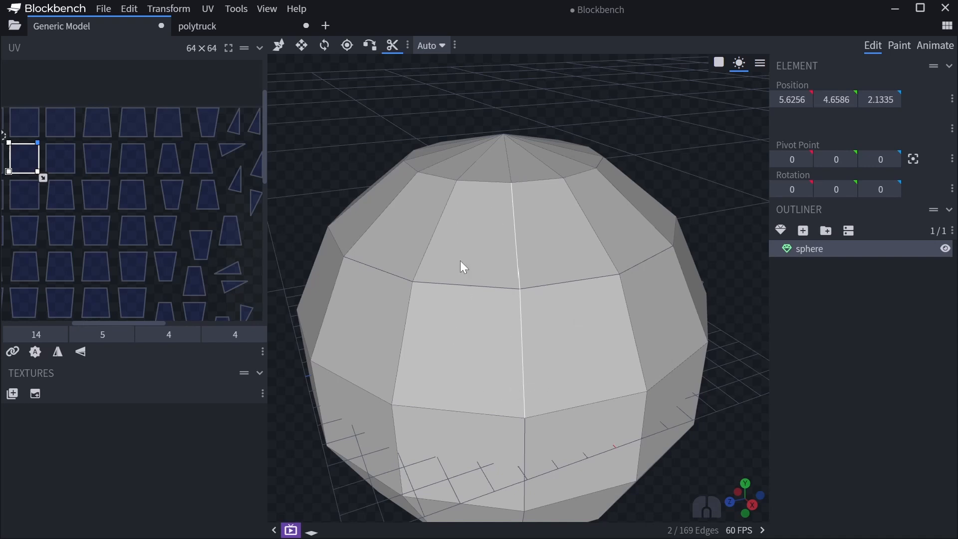
{"action": "left_click_drag", "start_coordinate": [461, 266], "coordinate": [454, 109]}
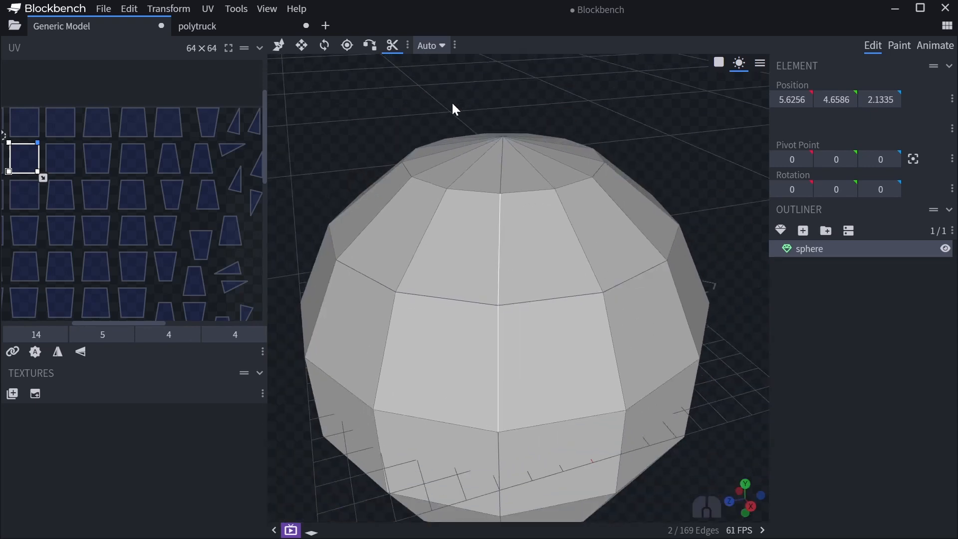
{"action": "left_click", "coordinate": [428, 46]}
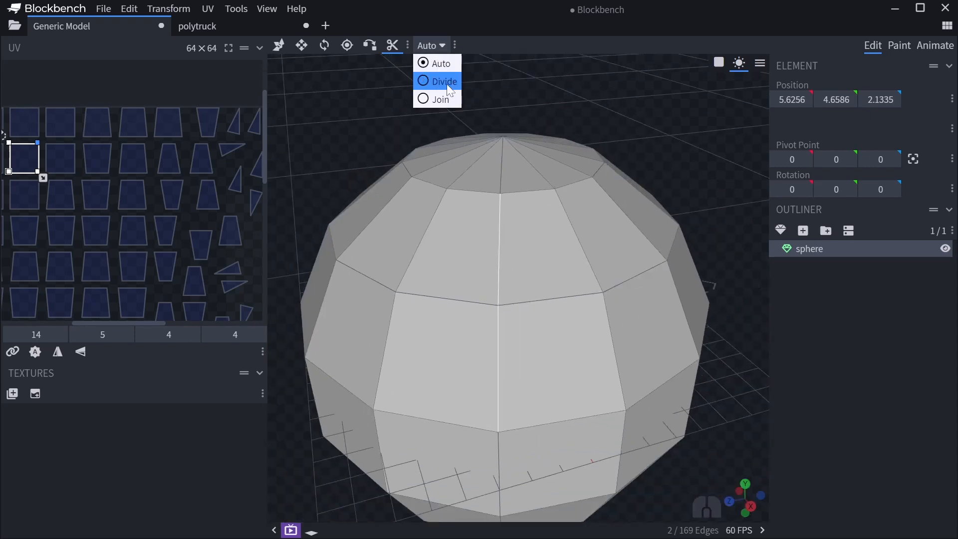
{"action": "left_click", "coordinate": [437, 81]}
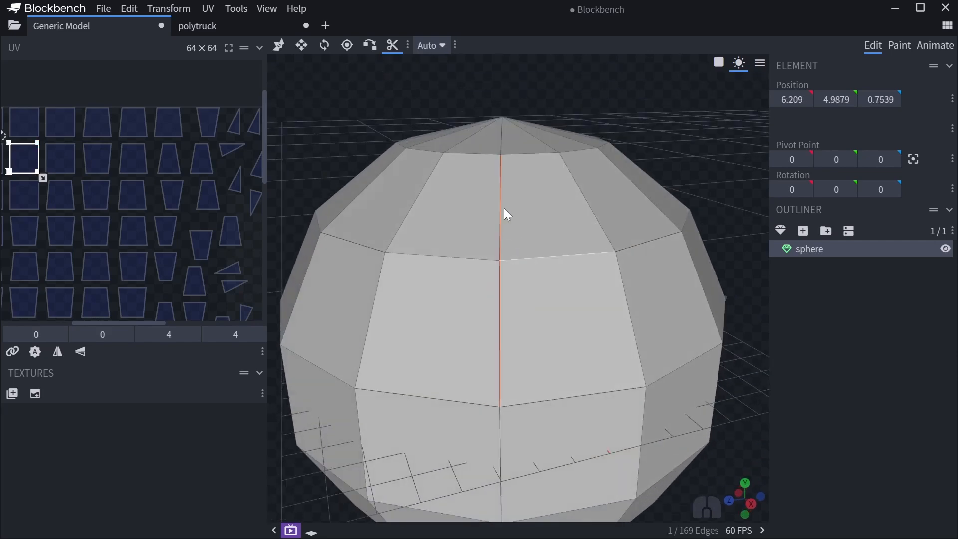
{"action": "mouse_move", "coordinate": [450, 216]}
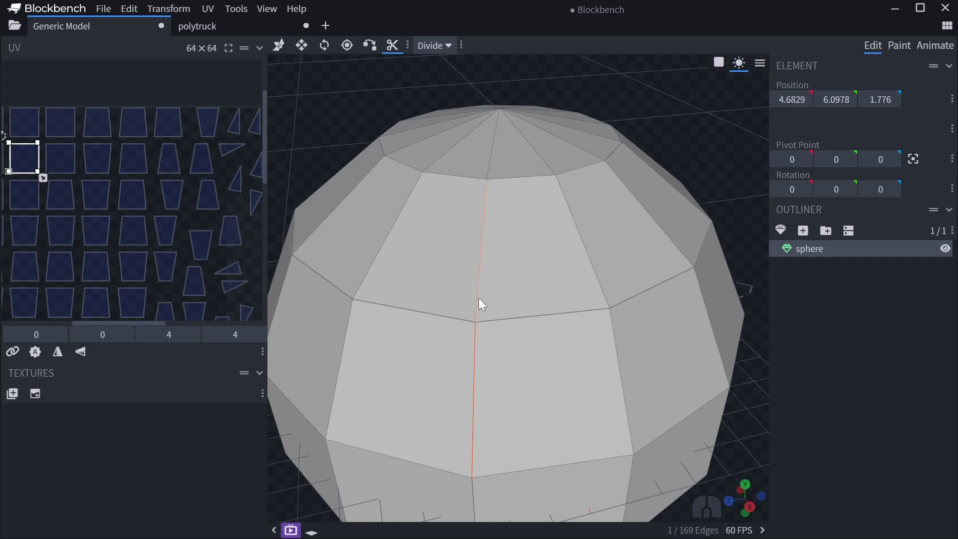
{"action": "left_click", "coordinate": [430, 45]}
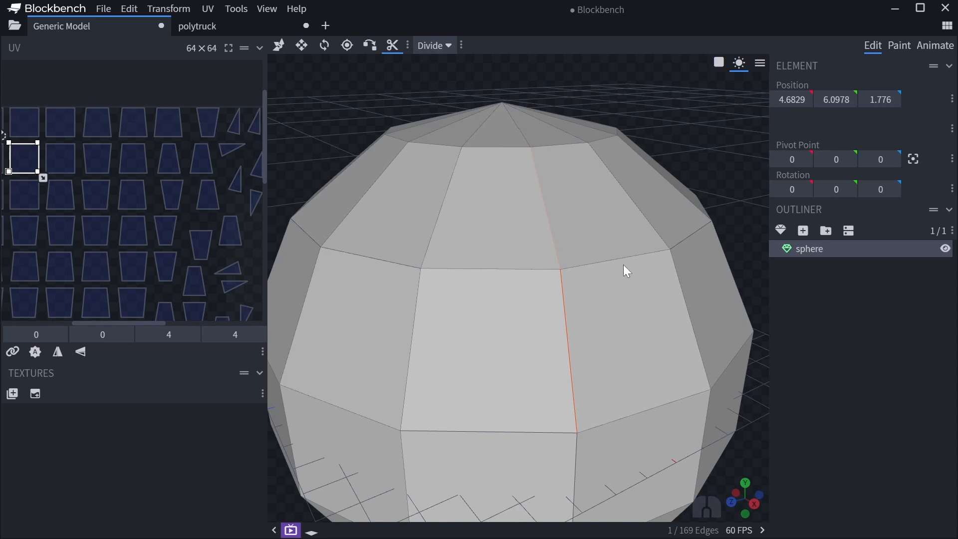
{"action": "scroll", "scroll_direction": "down", "scroll_amount": 3}
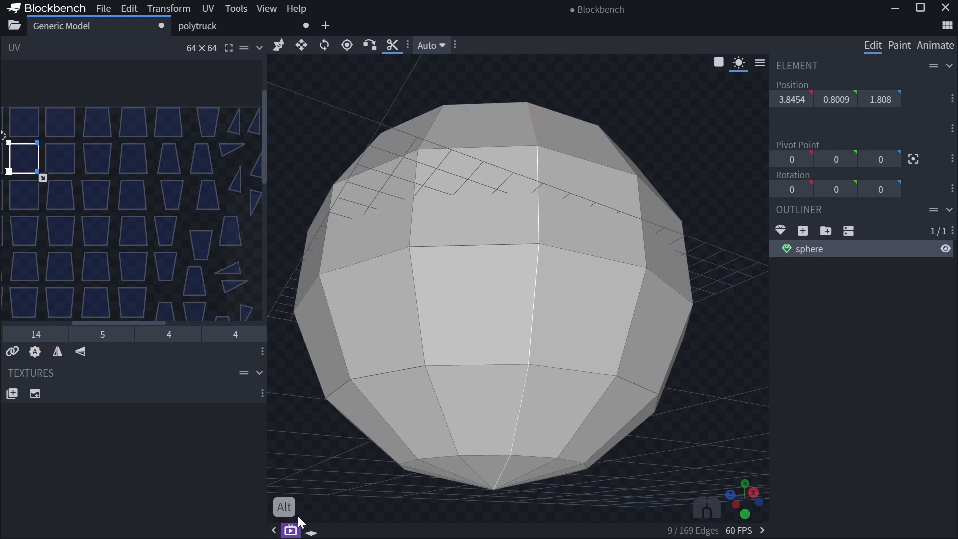
{"action": "mouse_move", "coordinate": [523, 442]}
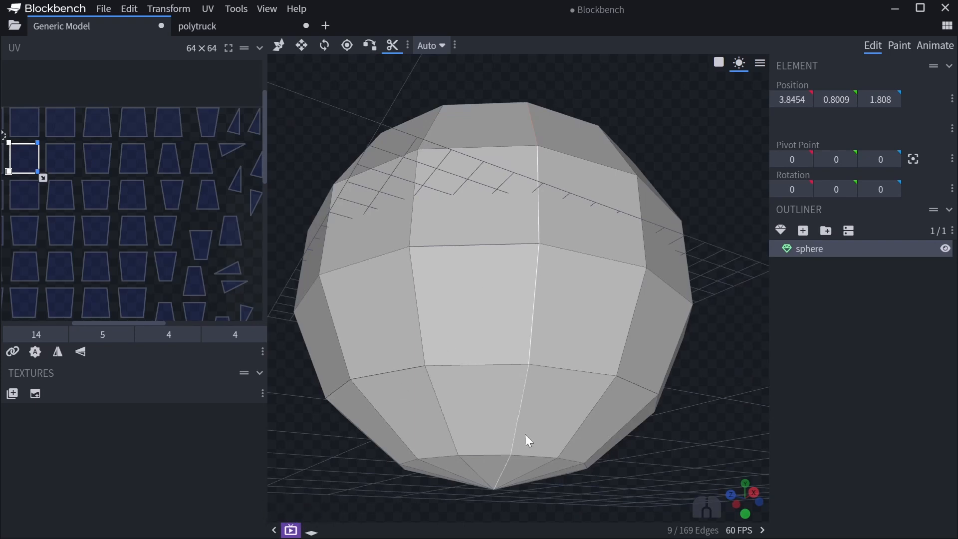
{"action": "mouse_move", "coordinate": [474, 504]}
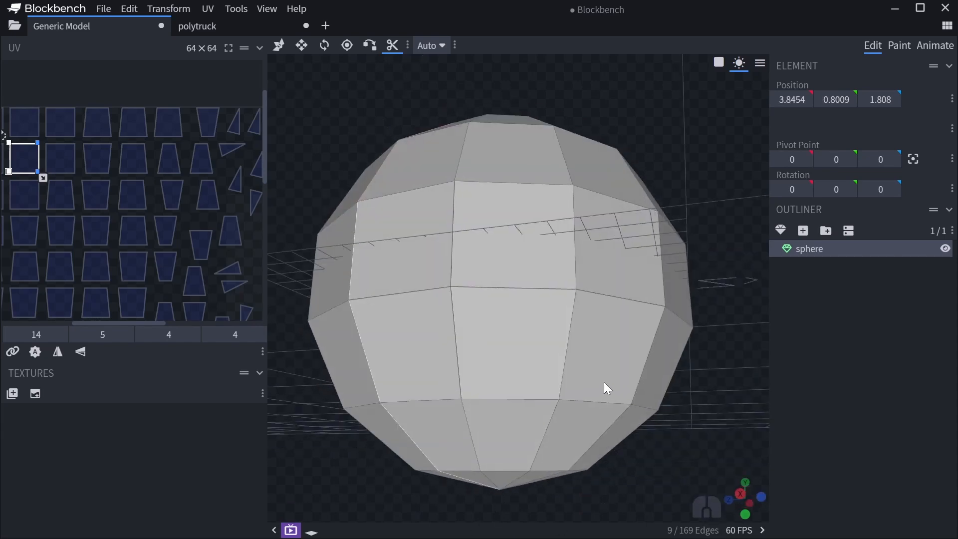
Select the vertical edge loops around the sphere as Divide seams and orbit to check
{"action": "left_click_drag", "start_coordinate": [608, 388], "coordinate": [590, 297]}
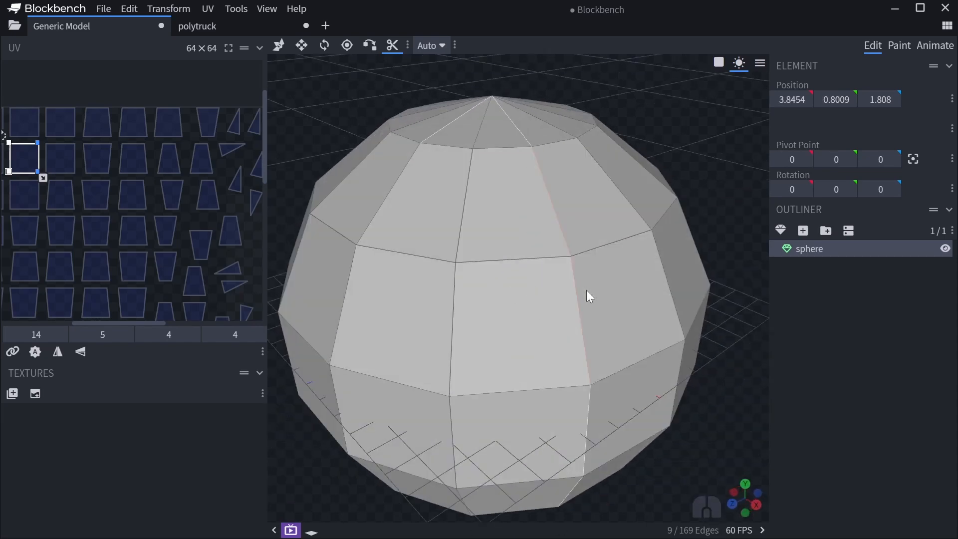
{"action": "left_click_drag", "start_coordinate": [590, 297], "coordinate": [518, 243]}
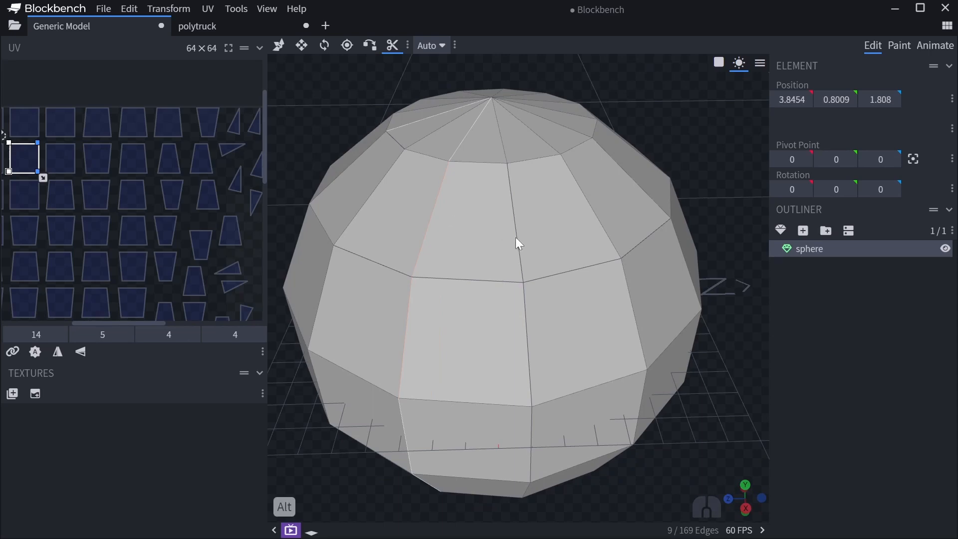
{"action": "left_click", "coordinate": [427, 45]}
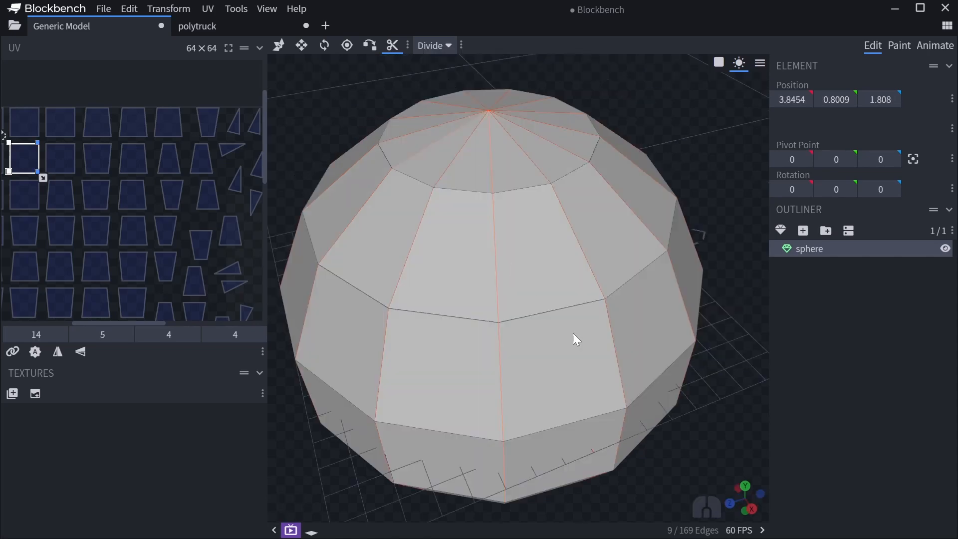
{"action": "left_click_drag", "start_coordinate": [574, 339], "coordinate": [461, 363]}
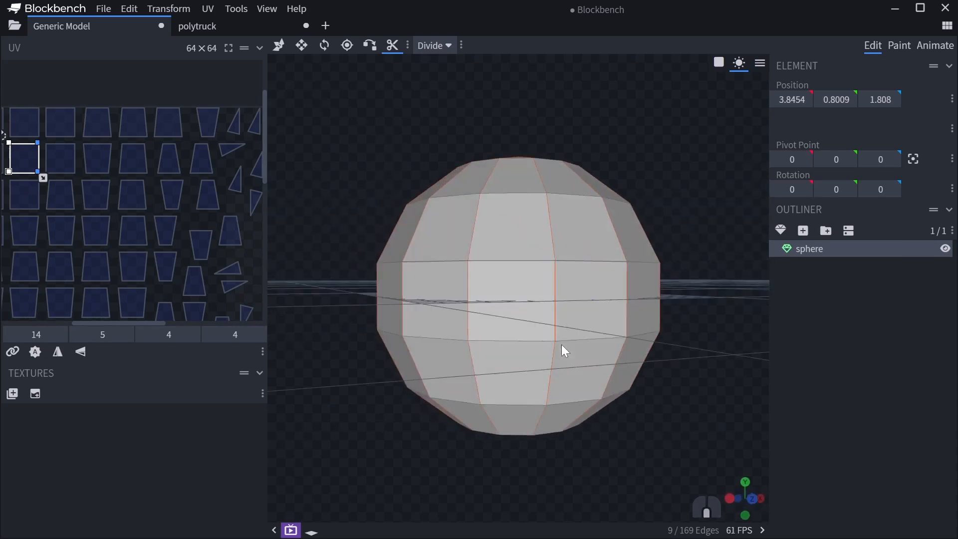
{"action": "left_click_drag", "start_coordinate": [562, 351], "coordinate": [342, 117]}
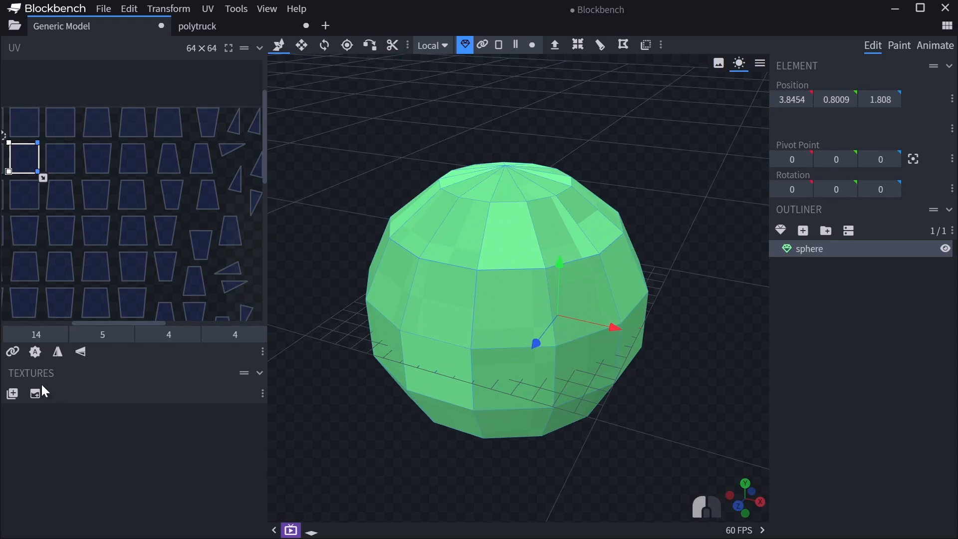
Create a 64×64 texture template with Island Angle Threshold 200 and orbit the sphere
{"action": "left_click", "coordinate": [12, 394]}
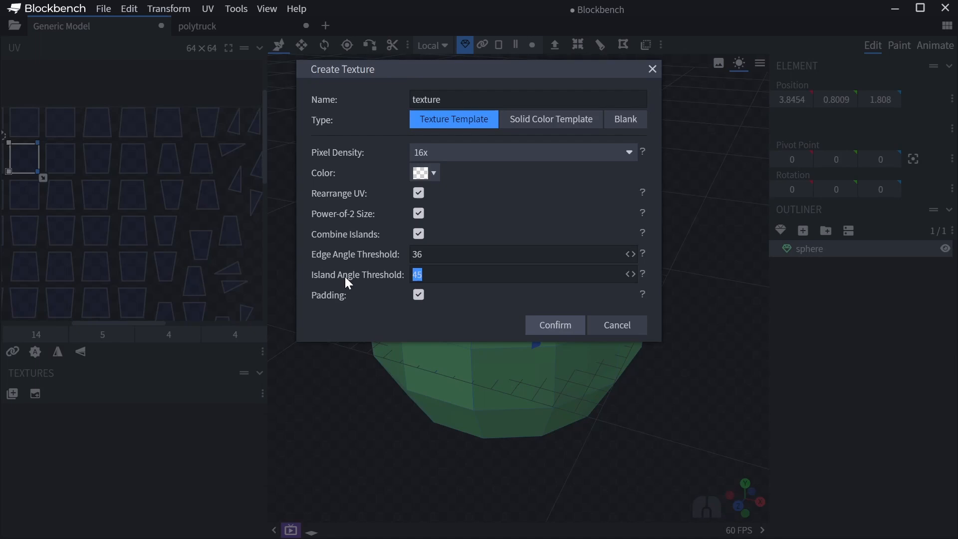
{"action": "type", "text": "200"}
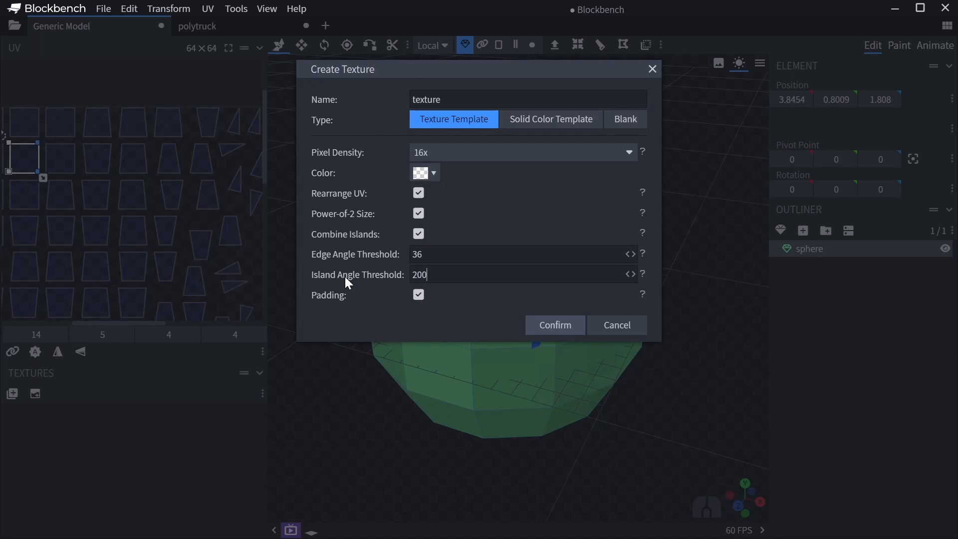
{"action": "left_click", "coordinate": [555, 325]}
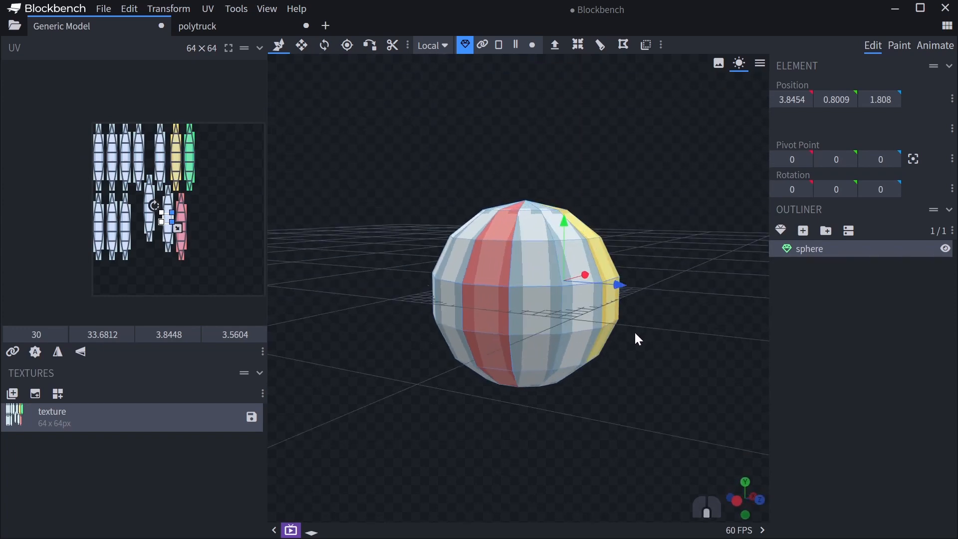
{"action": "left_click_drag", "start_coordinate": [639, 339], "coordinate": [556, 347]}
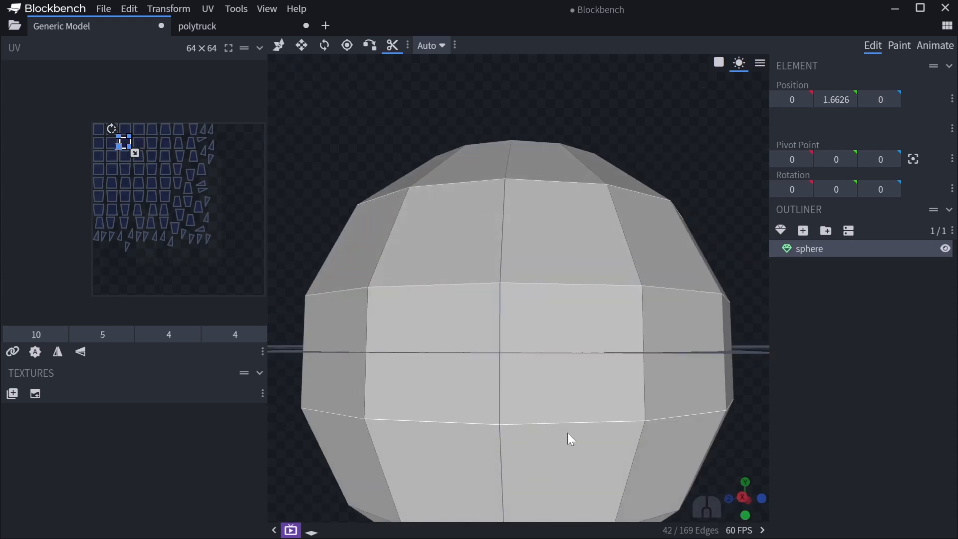
Open the seam mode list with 56 horizontal ring edges selected
{"action": "left_click", "coordinate": [429, 45]}
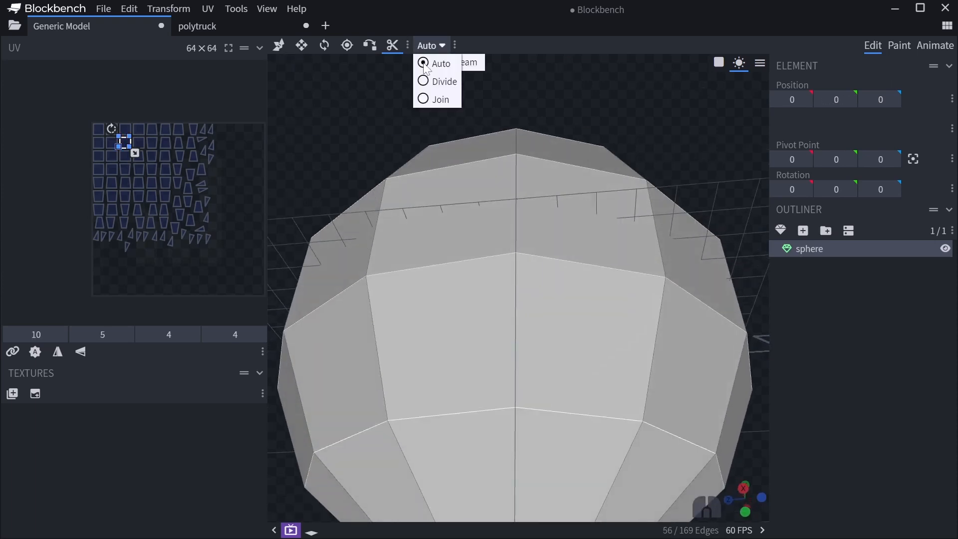
Set the sphere's horizontal edge rings to Divide seam mode, then dismiss Create Texture
{"action": "left_click", "coordinate": [445, 82]}
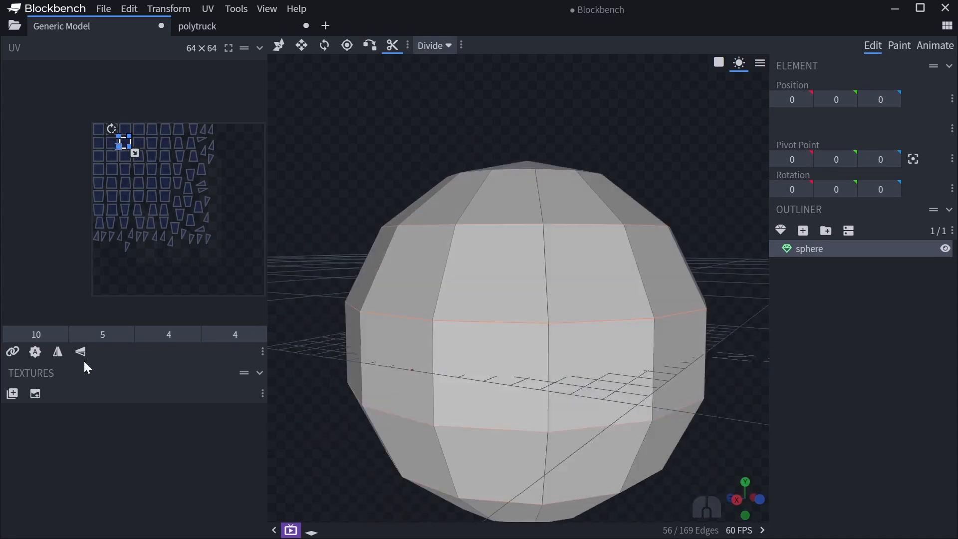
{"action": "left_click", "coordinate": [12, 393]}
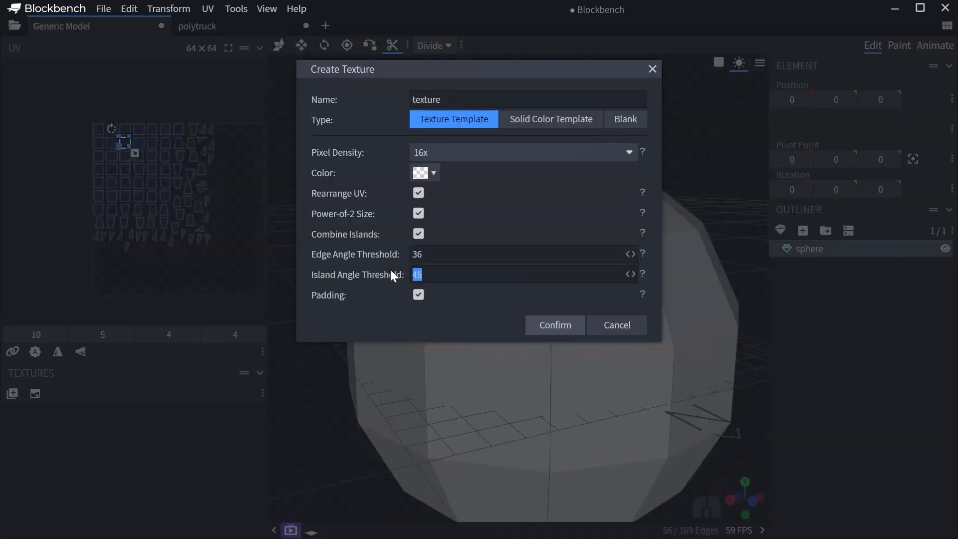
{"action": "left_click", "coordinate": [555, 324]}
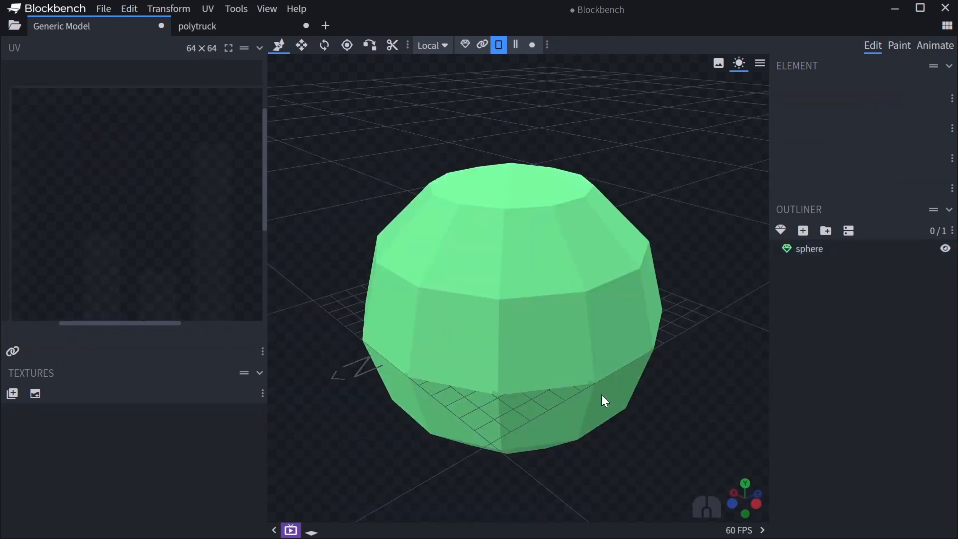
{"action": "mouse_move", "coordinate": [34, 395]}
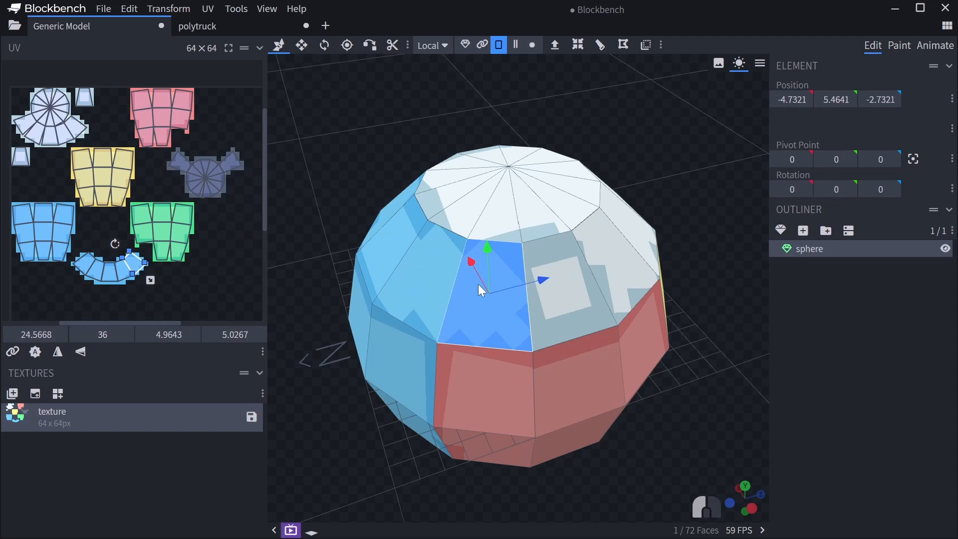
Shift an upper-band face's UV right and drag a corner to straighten its quad
{"action": "left_click_drag", "start_coordinate": [480, 290], "coordinate": [345, 394]}
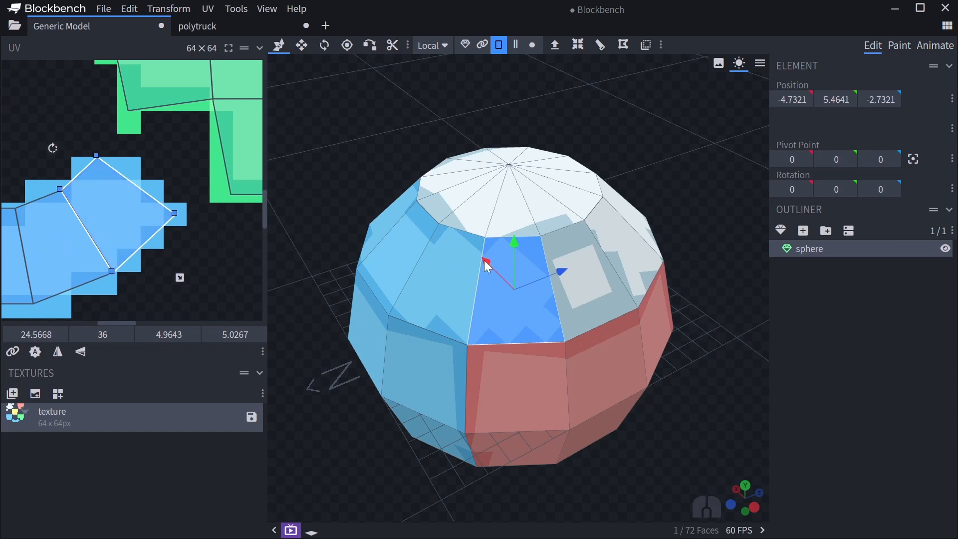
{"action": "mouse_move", "coordinate": [61, 171]}
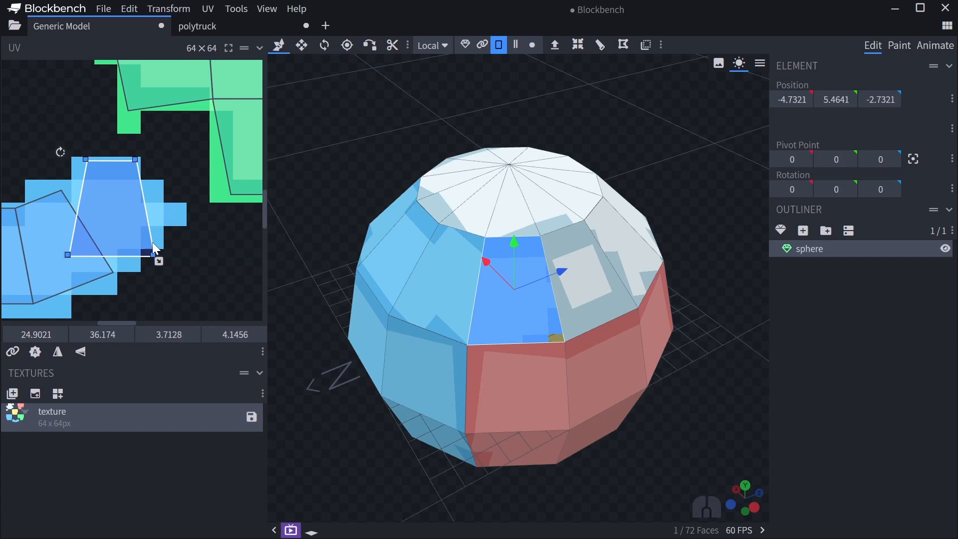
{"action": "mouse_move", "coordinate": [116, 230]}
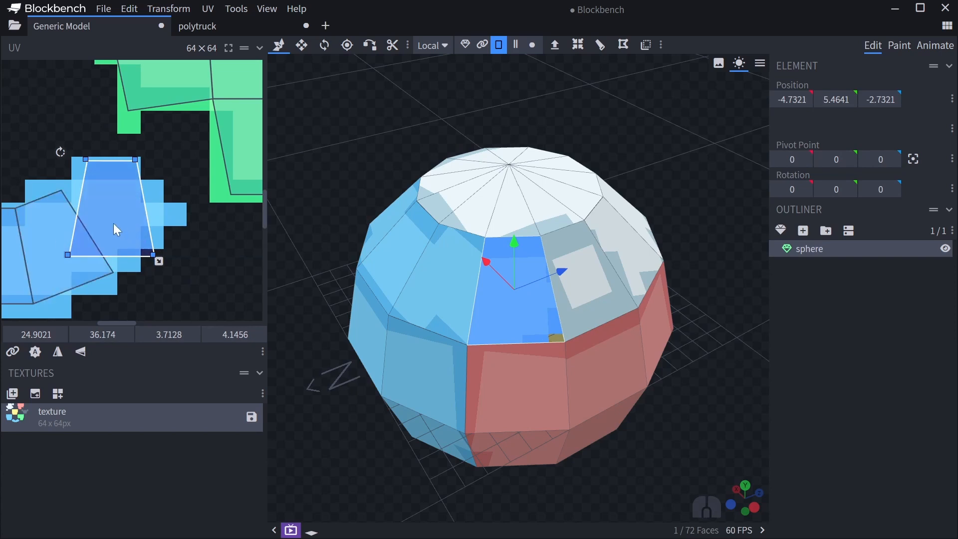
{"action": "left_click_drag", "start_coordinate": [113, 229], "coordinate": [152, 238]}
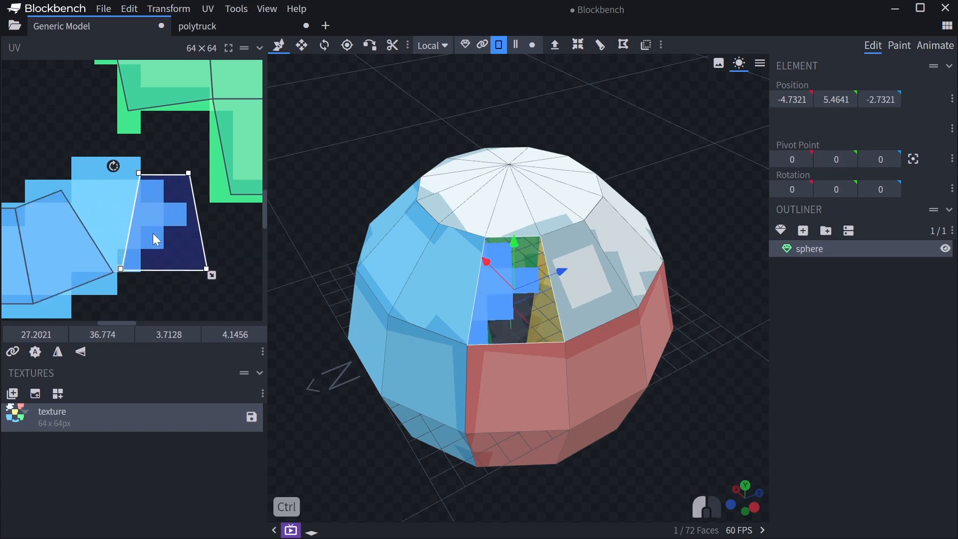
{"action": "left_click", "coordinate": [898, 45]}
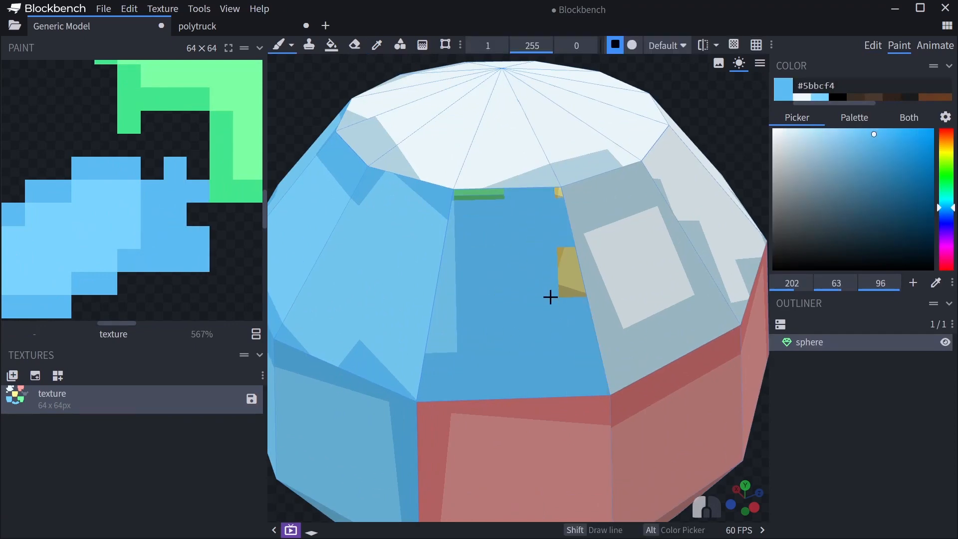
{"action": "left_click", "coordinate": [873, 46]}
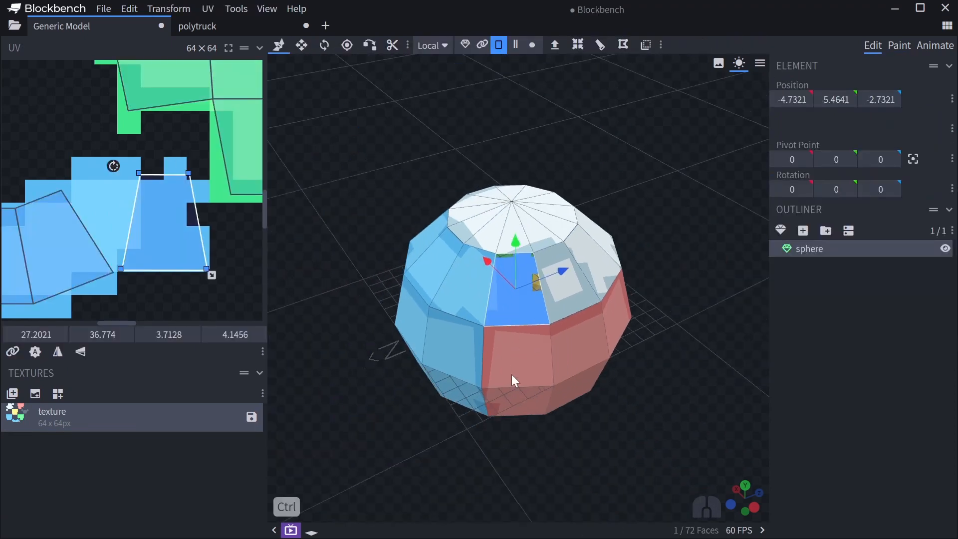
{"action": "left_click_drag", "start_coordinate": [514, 379], "coordinate": [409, 302]}
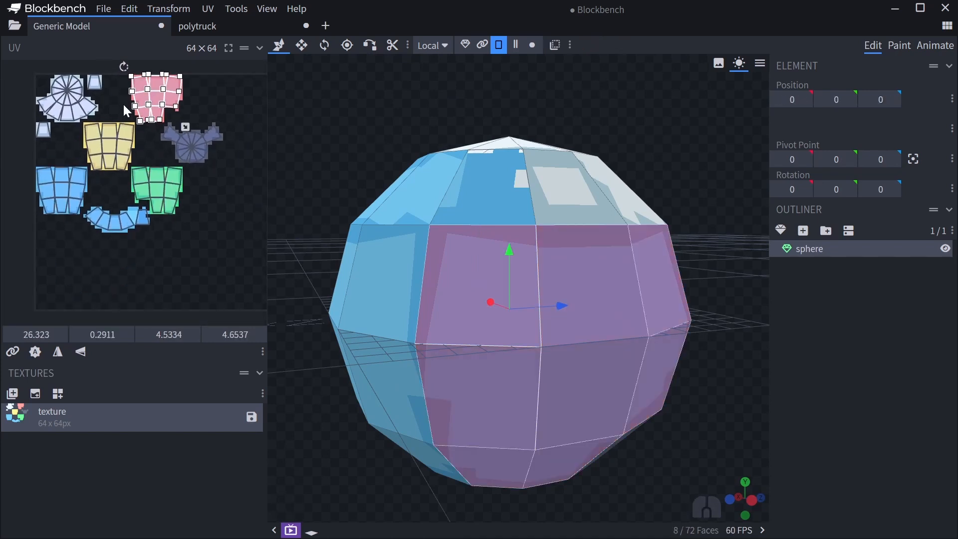
{"action": "mouse_move", "coordinate": [12, 352]}
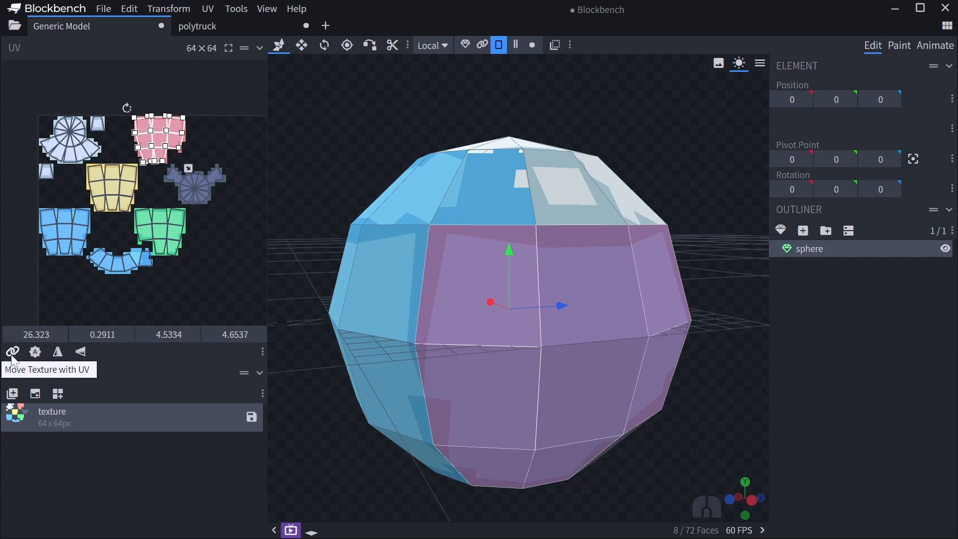
{"action": "mouse_move", "coordinate": [13, 352]}
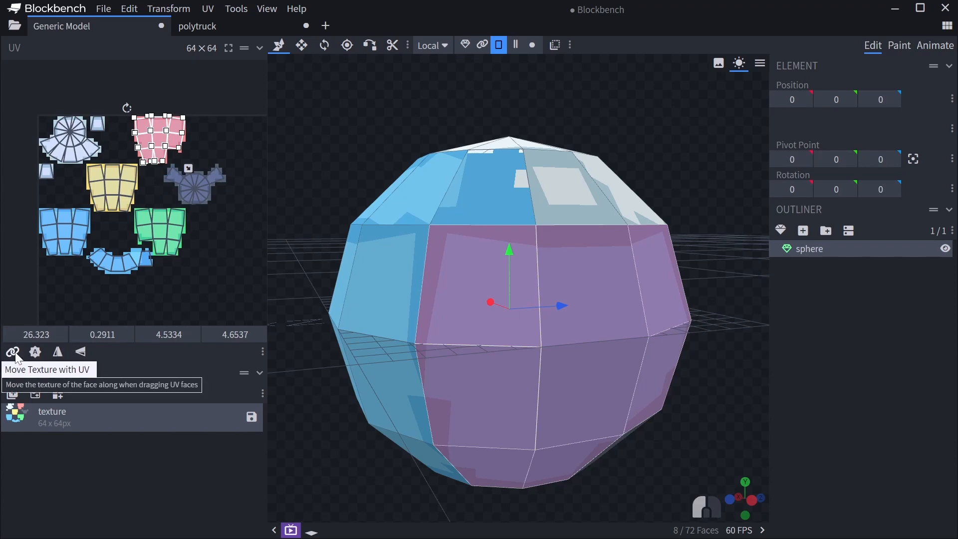
Apply Connect UV Faces to attach the upper-band face's UV to its neighbour
{"action": "left_click_drag", "start_coordinate": [158, 137], "coordinate": [180, 299]}
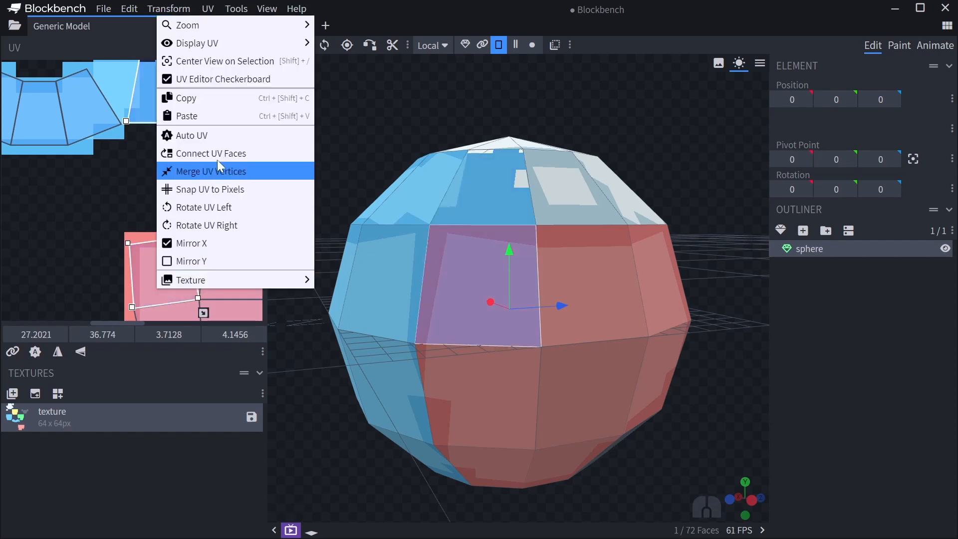
{"action": "left_click", "coordinate": [210, 170]}
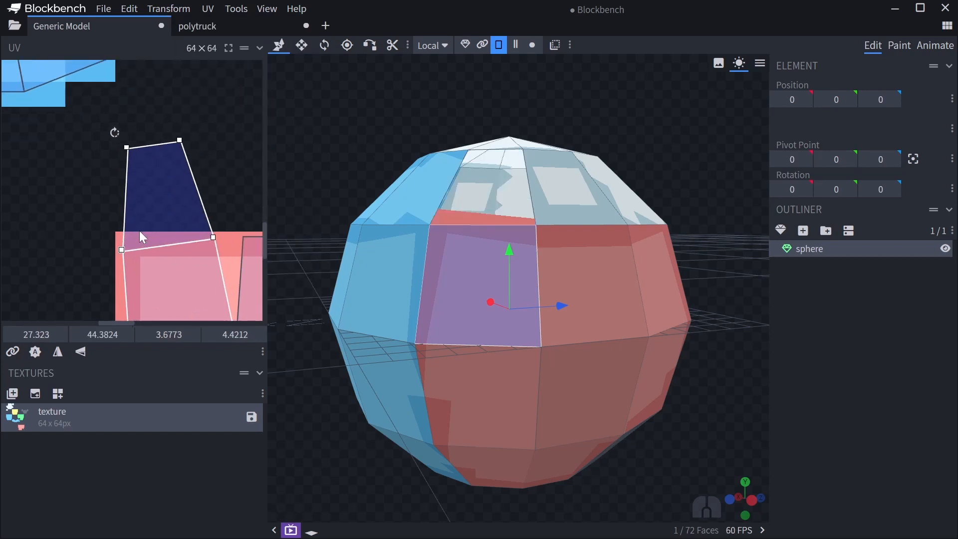
{"action": "left_click", "coordinate": [898, 45]}
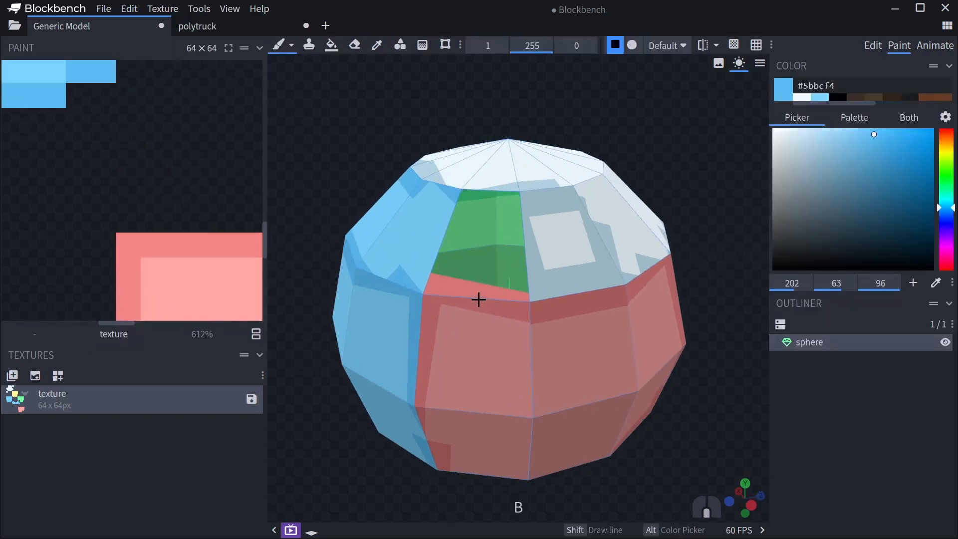
{"action": "left_click", "coordinate": [872, 45]}
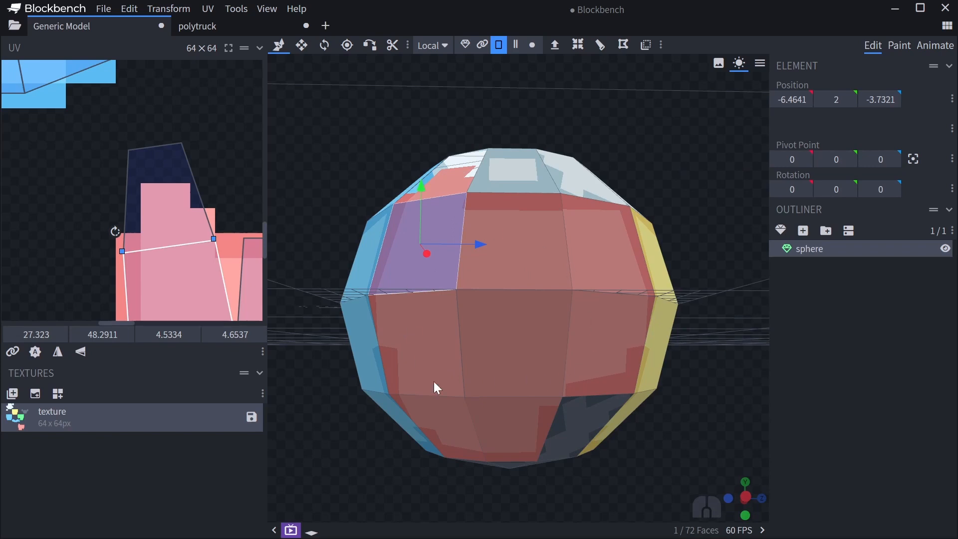
{"action": "mouse_move", "coordinate": [554, 319]}
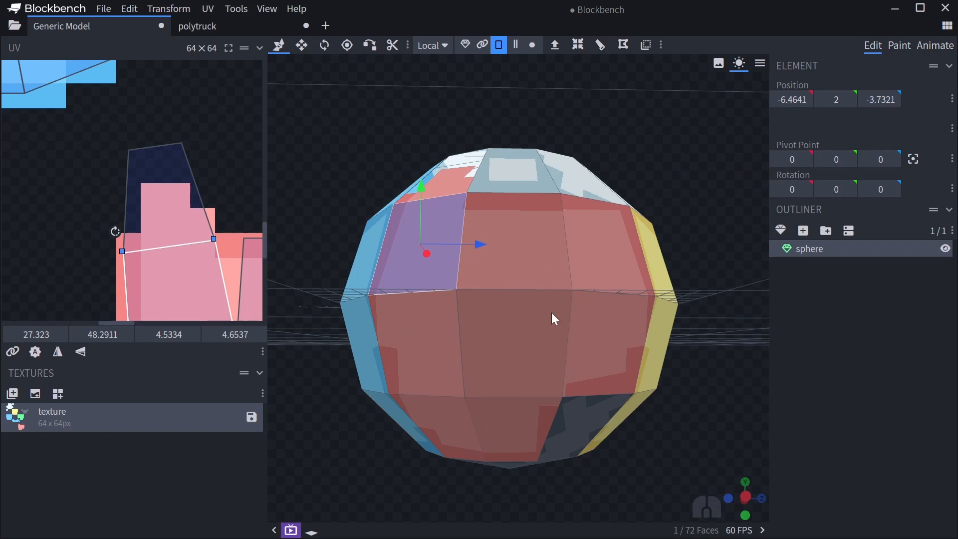
{"action": "mouse_move", "coordinate": [36, 272]}
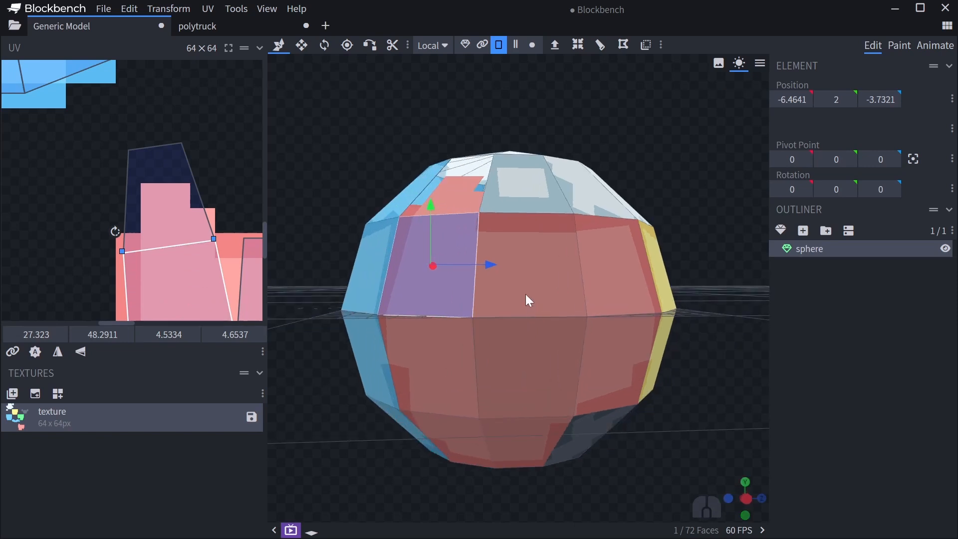
Orbit the viewport to face the front of the sphere
{"action": "left_click_drag", "start_coordinate": [528, 300], "coordinate": [544, 344]}
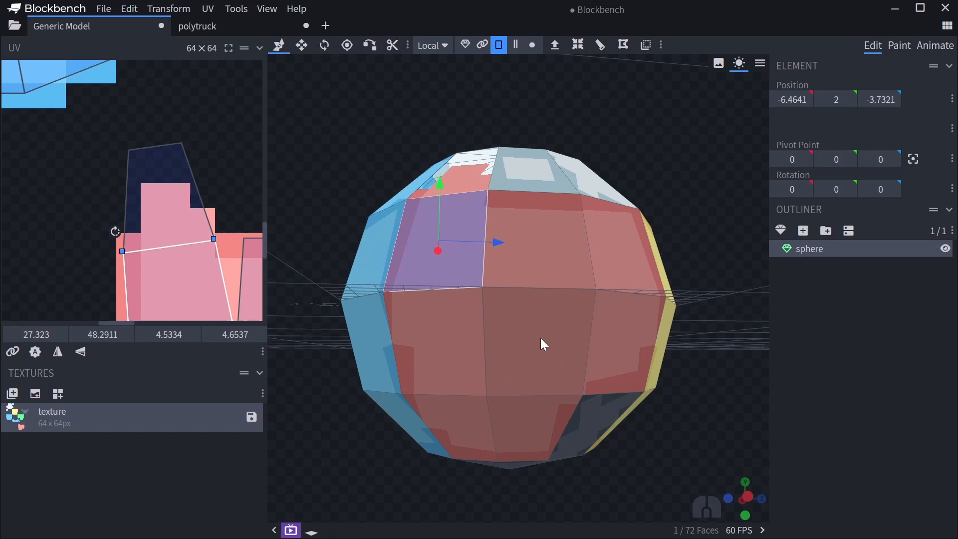
{"action": "mouse_move", "coordinate": [485, 273]}
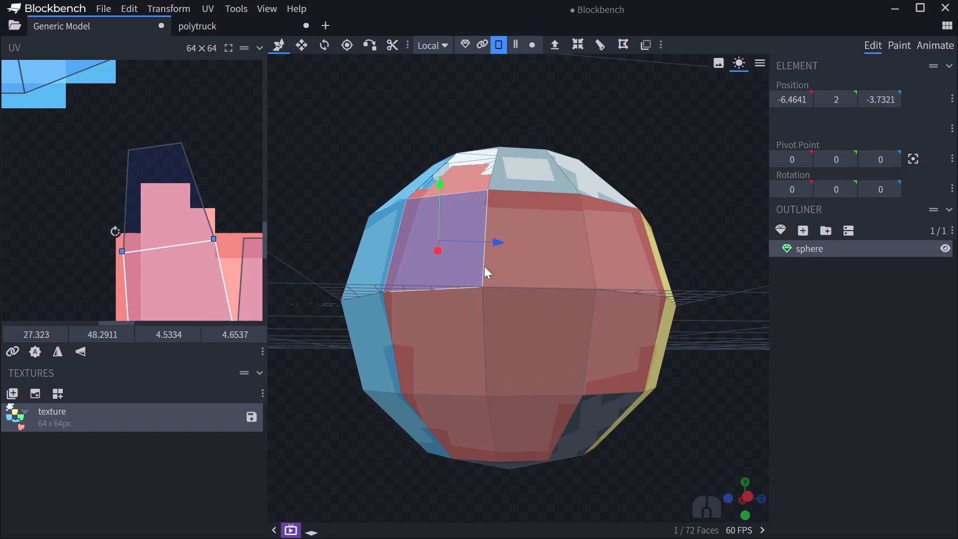
{"action": "mouse_move", "coordinate": [509, 347]}
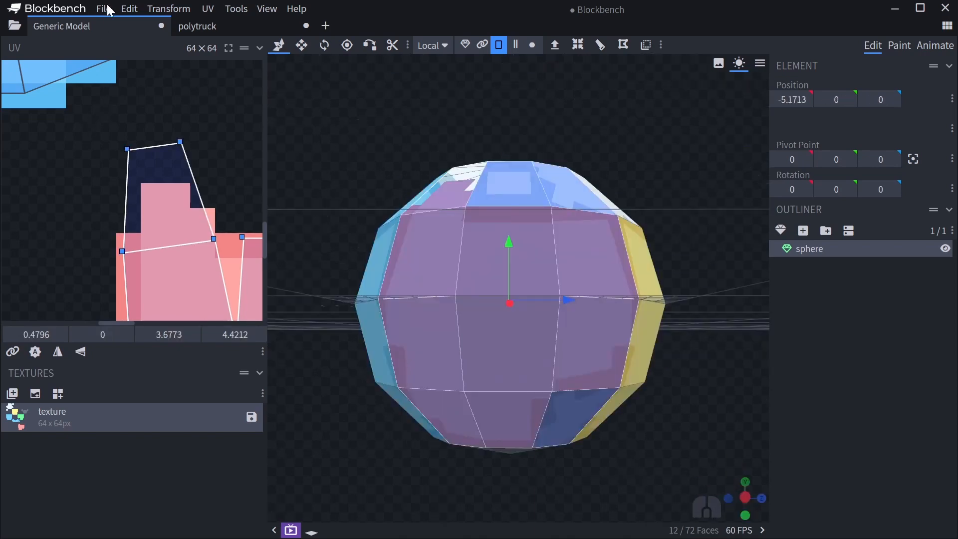
Install MTools through File > Plugins and close the plugin manager
{"action": "left_click", "coordinate": [102, 9]}
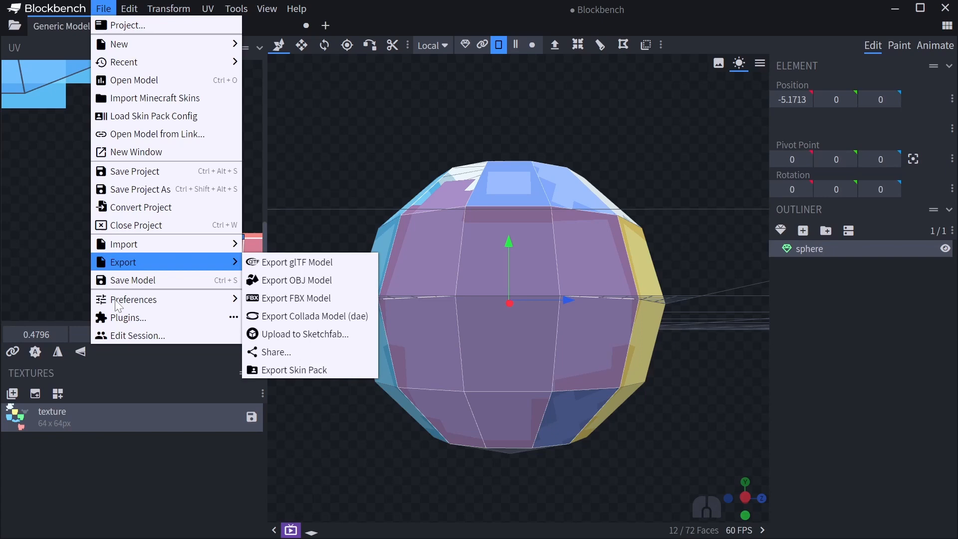
{"action": "left_click", "coordinate": [128, 318]}
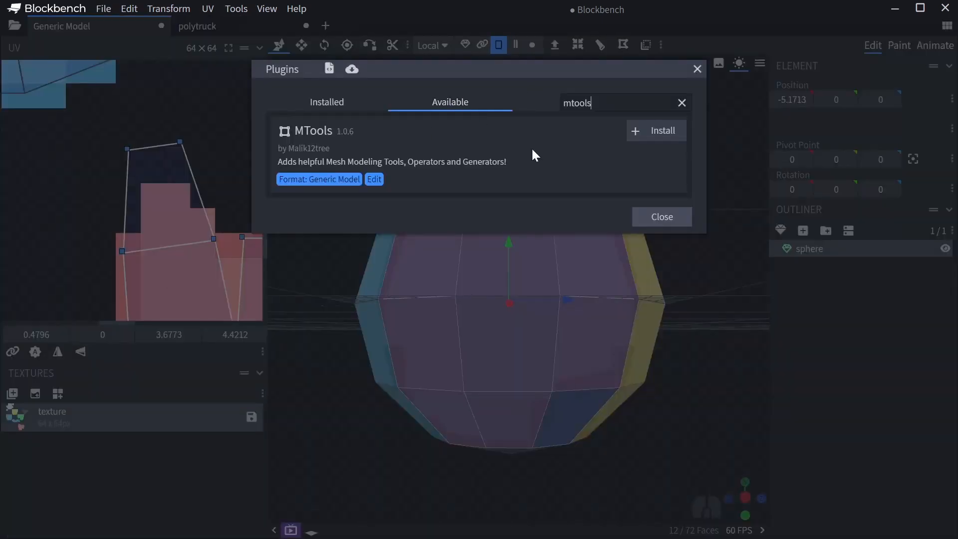
{"action": "left_click", "coordinate": [656, 130]}
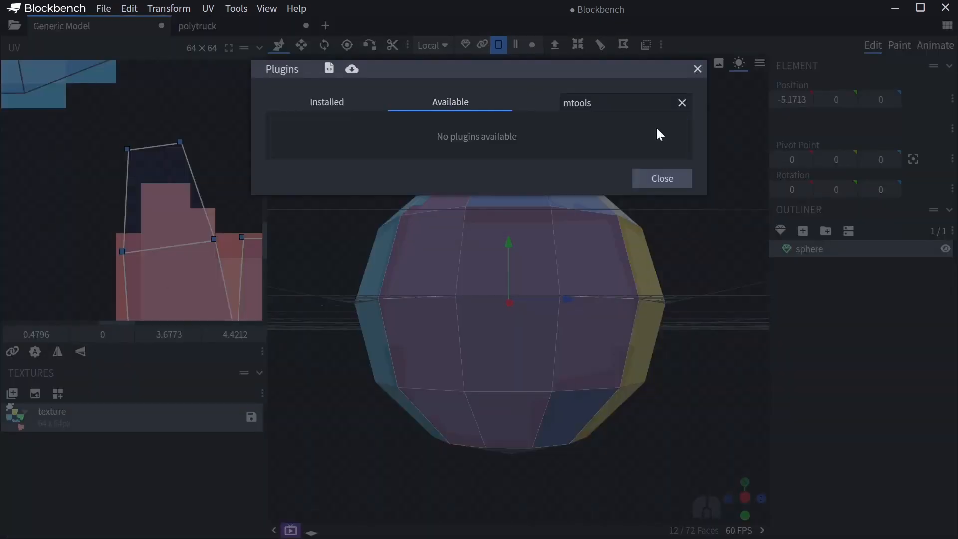
{"action": "left_click", "coordinate": [661, 178]}
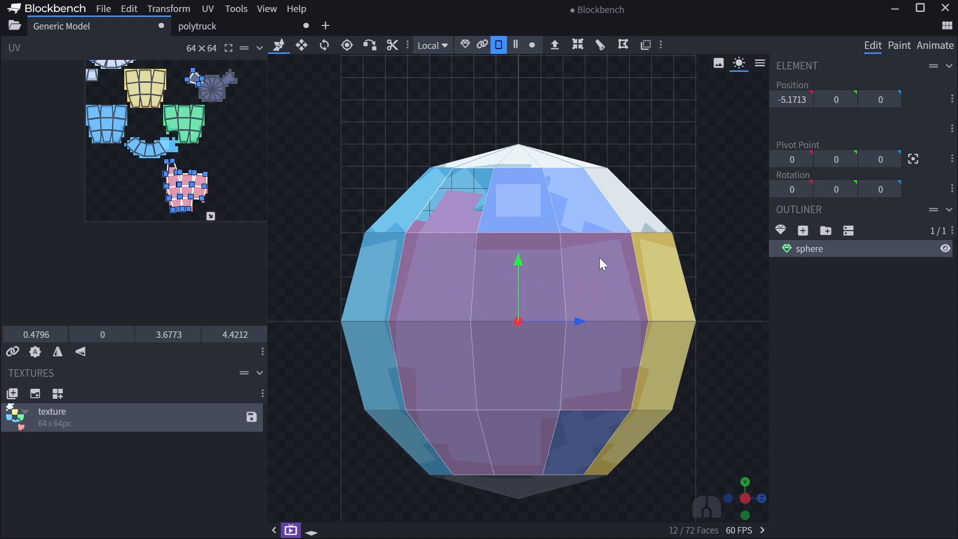
Remap the twelve selected front faces using MTools UV Mapping > Project From View
{"action": "scroll", "scroll_direction": "down", "scroll_amount": 3}
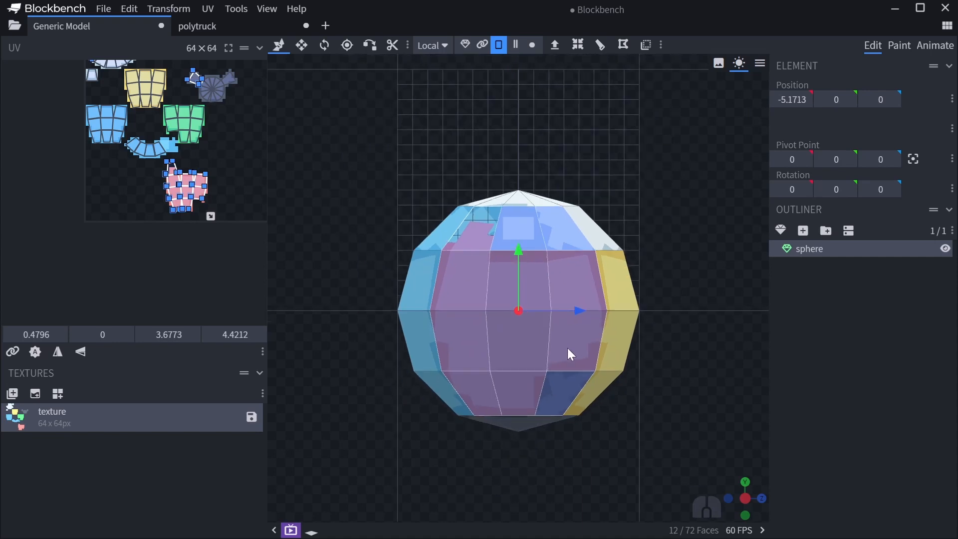
{"action": "right_click", "coordinate": [569, 354]}
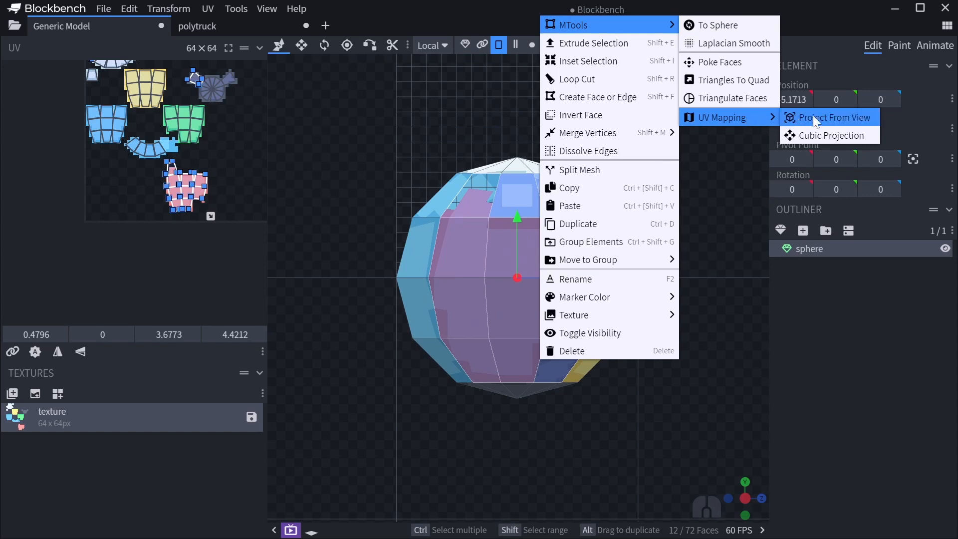
{"action": "left_click", "coordinate": [829, 117]}
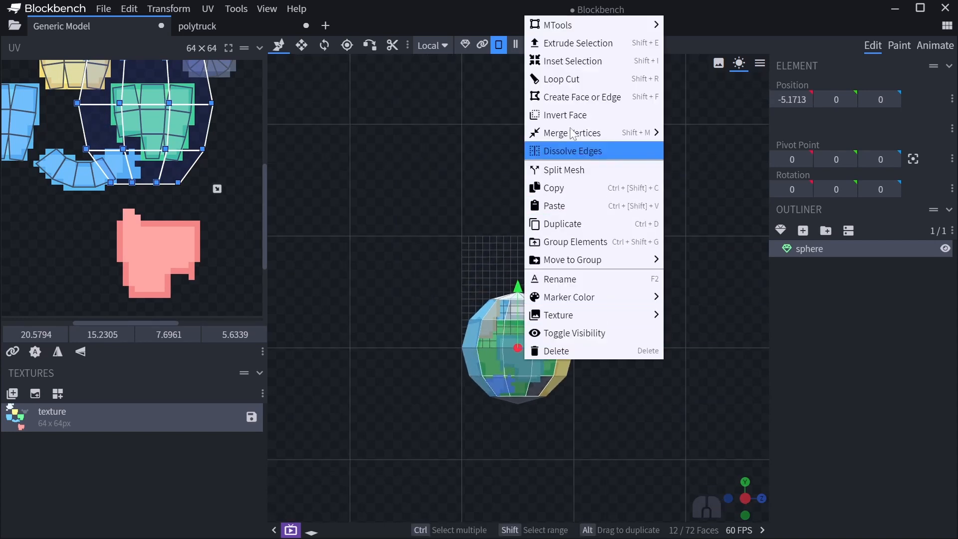
{"action": "mouse_move", "coordinate": [569, 25]}
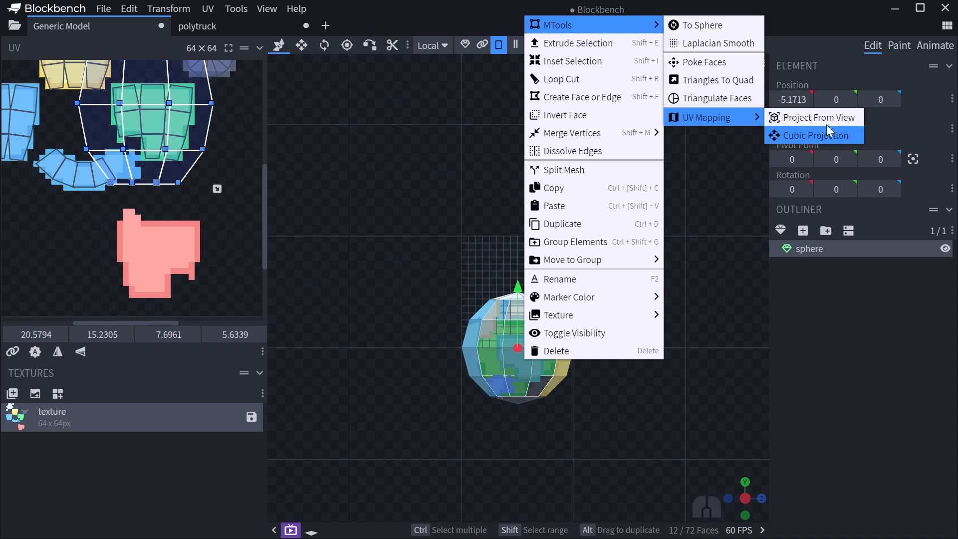
{"action": "left_click", "coordinate": [813, 135]}
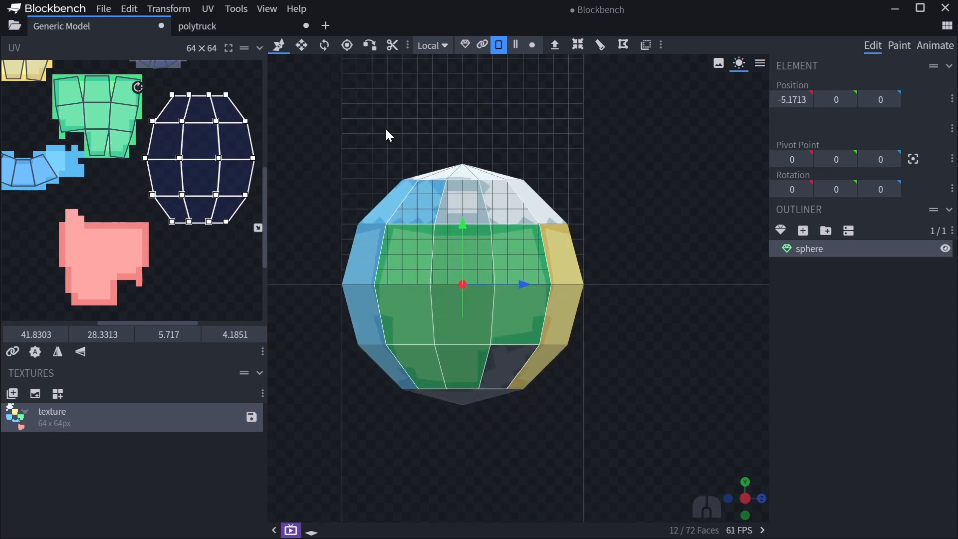
In Paint mode, brush a white stroke over the sphere's upper front faces, then zoom in
{"action": "left_click", "coordinate": [899, 45]}
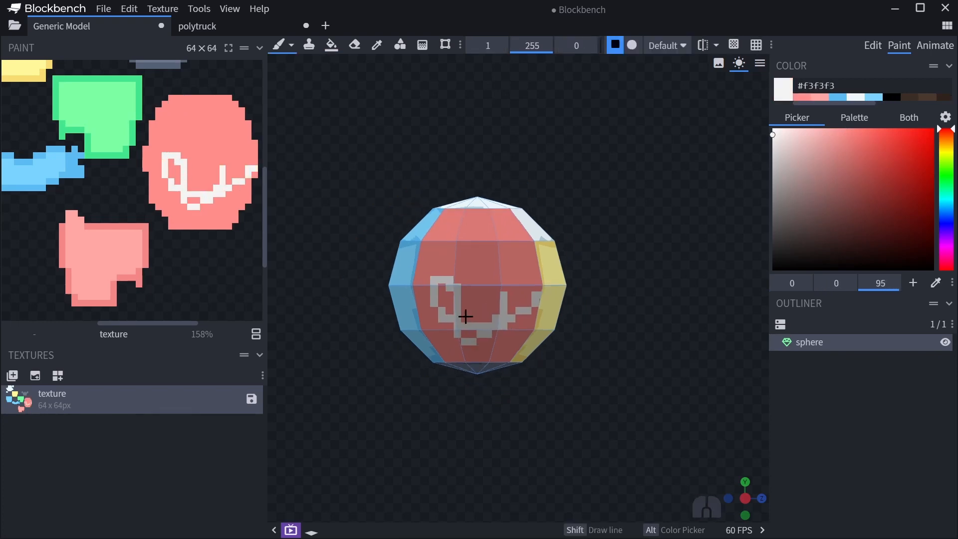
{"action": "left_click_drag", "start_coordinate": [464, 316], "coordinate": [492, 358]}
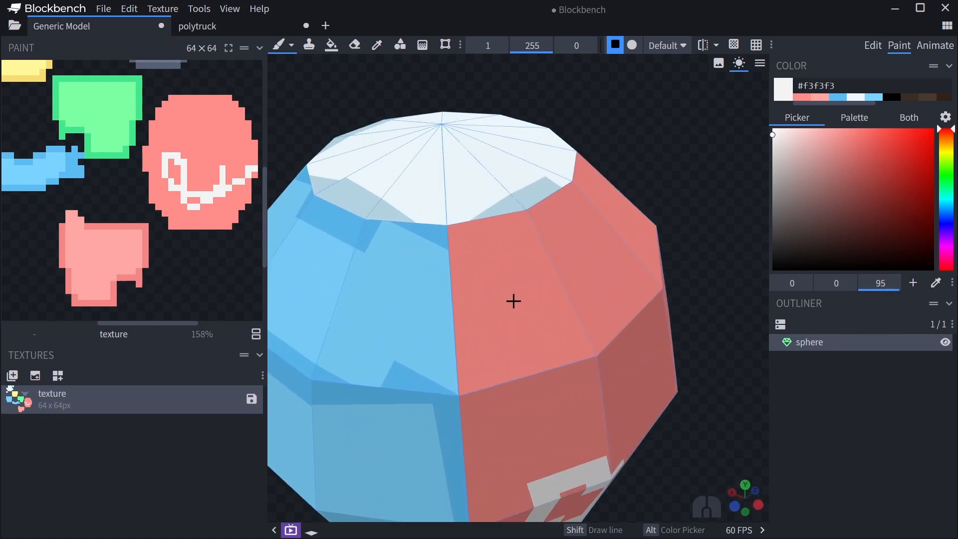
{"action": "left_click_drag", "start_coordinate": [513, 300], "coordinate": [417, 212]}
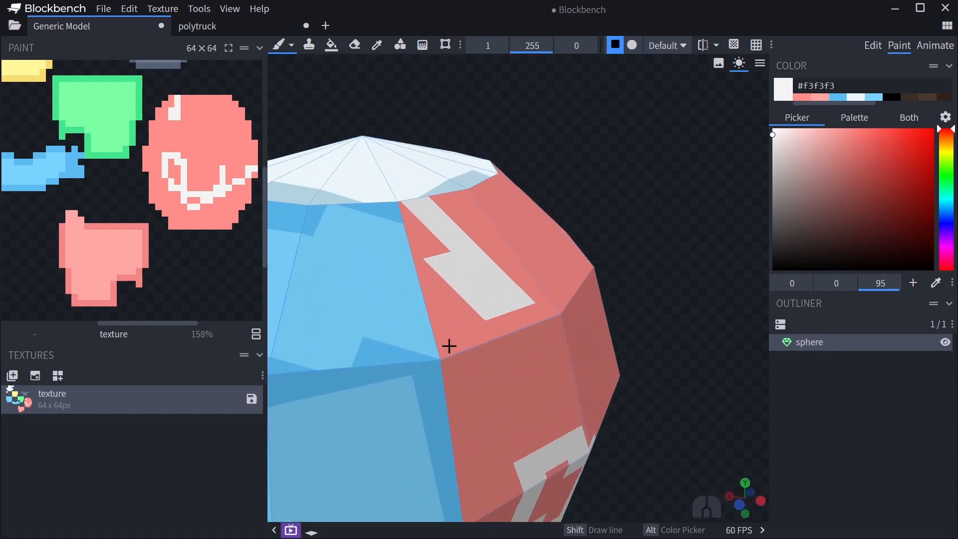
{"action": "left_click_drag", "start_coordinate": [449, 346], "coordinate": [467, 407]}
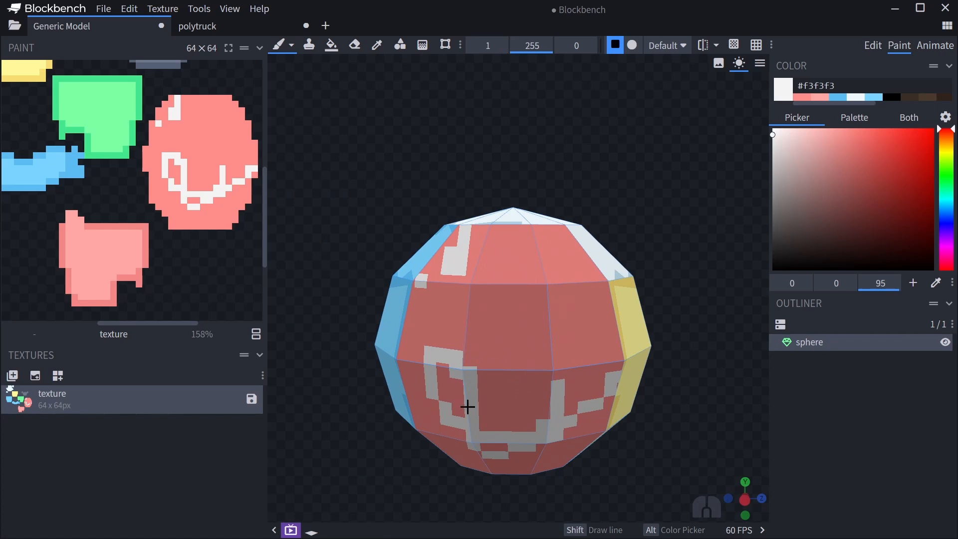
{"action": "left_click_drag", "start_coordinate": [468, 407], "coordinate": [559, 407]}
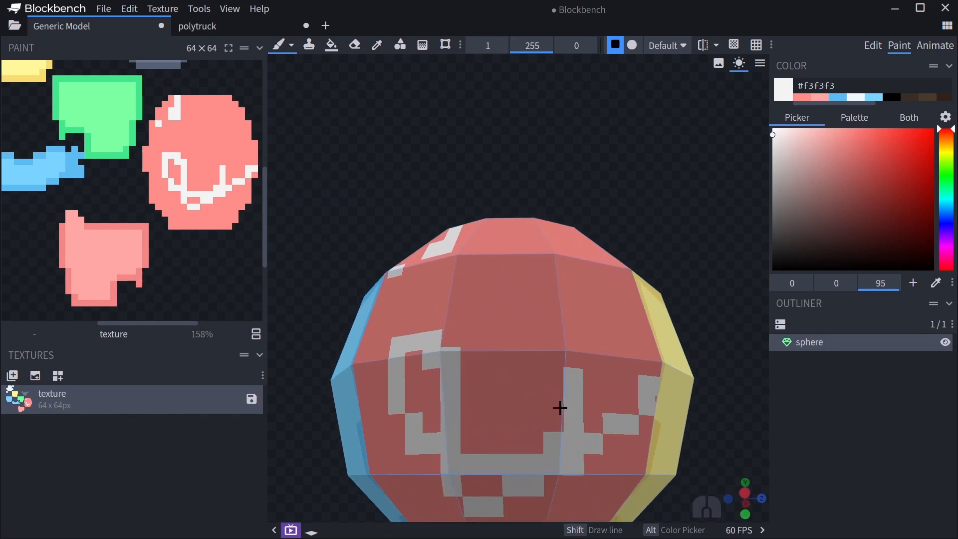